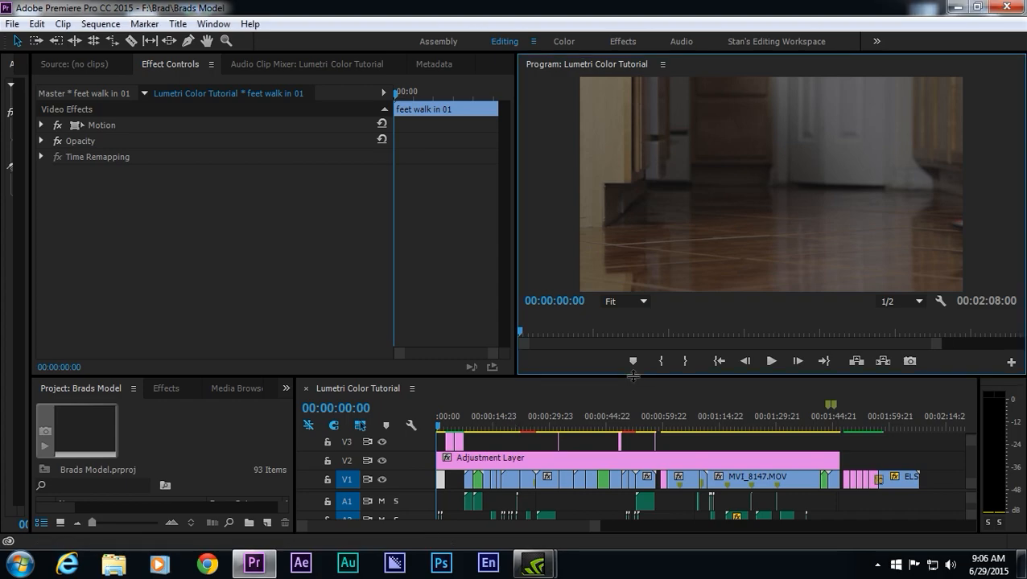
{"action": "mouse_move", "coordinate": [561, 204]}
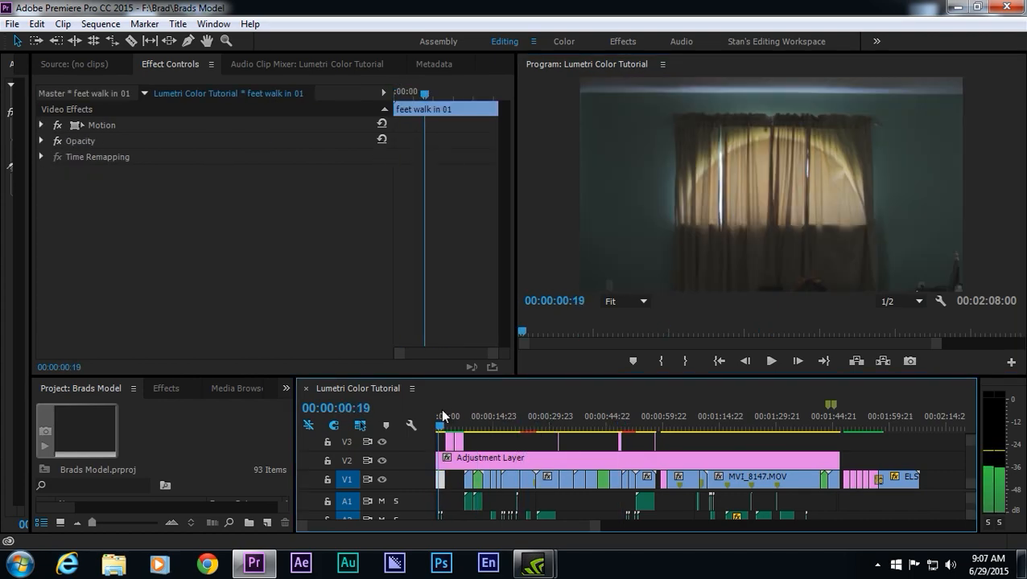
- Scrub through the tilt down counter, getting ice, walking around pouring and pouring vodka clips
{"action": "left_click", "coordinate": [467, 416]}
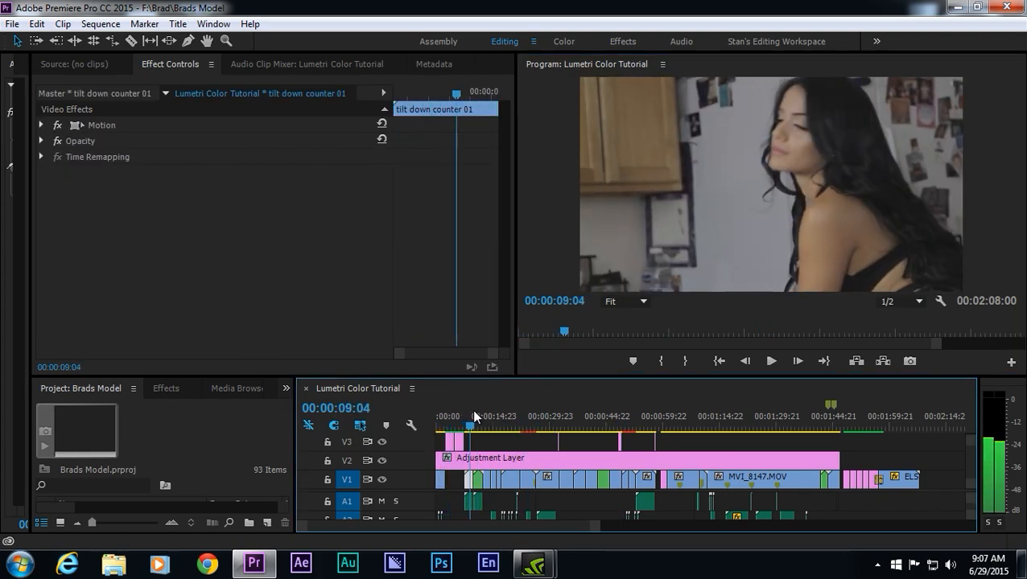
{"action": "left_click", "coordinate": [482, 416]}
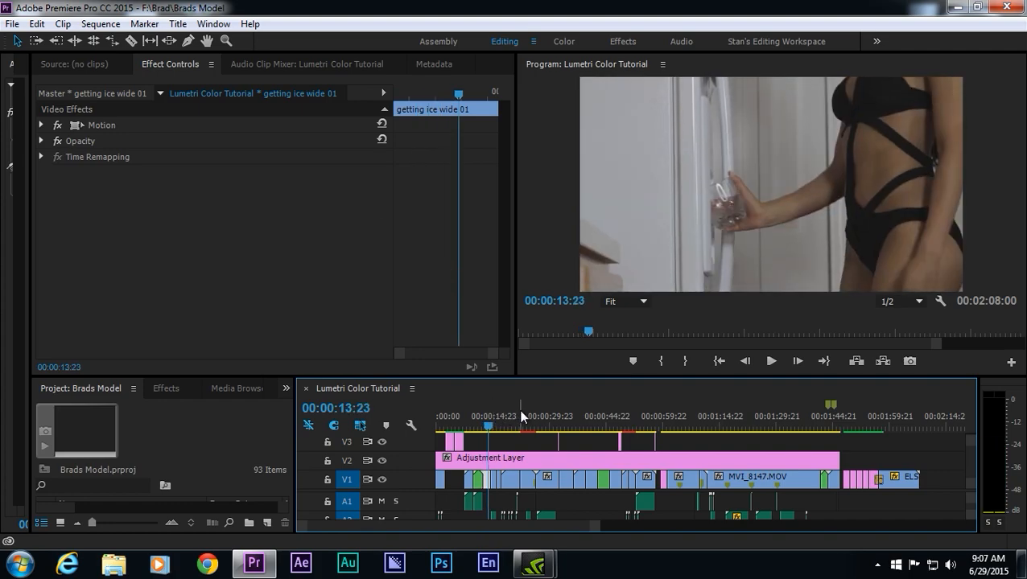
{"action": "mouse_move", "coordinate": [517, 424]}
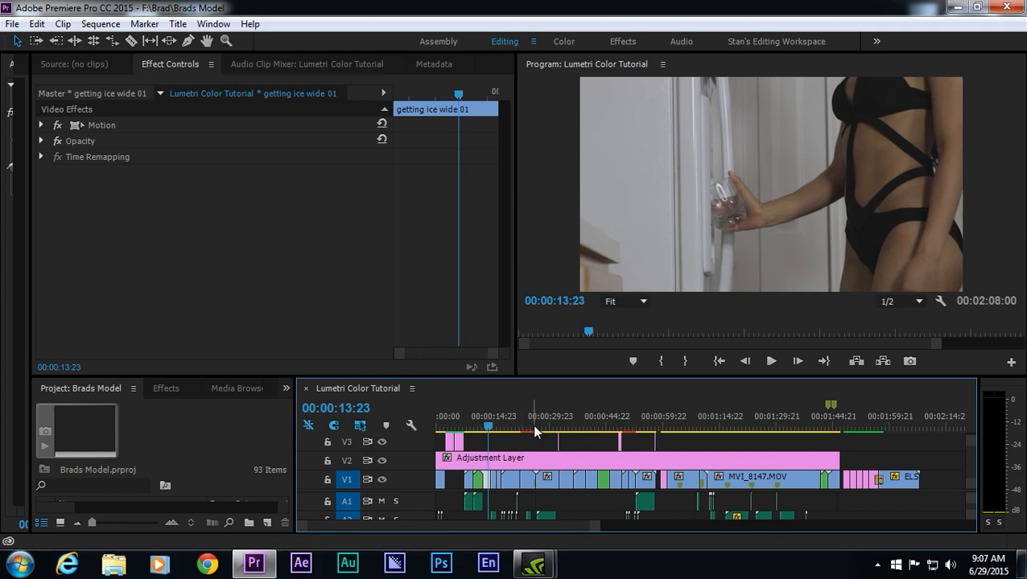
{"action": "left_click", "coordinate": [770, 361]}
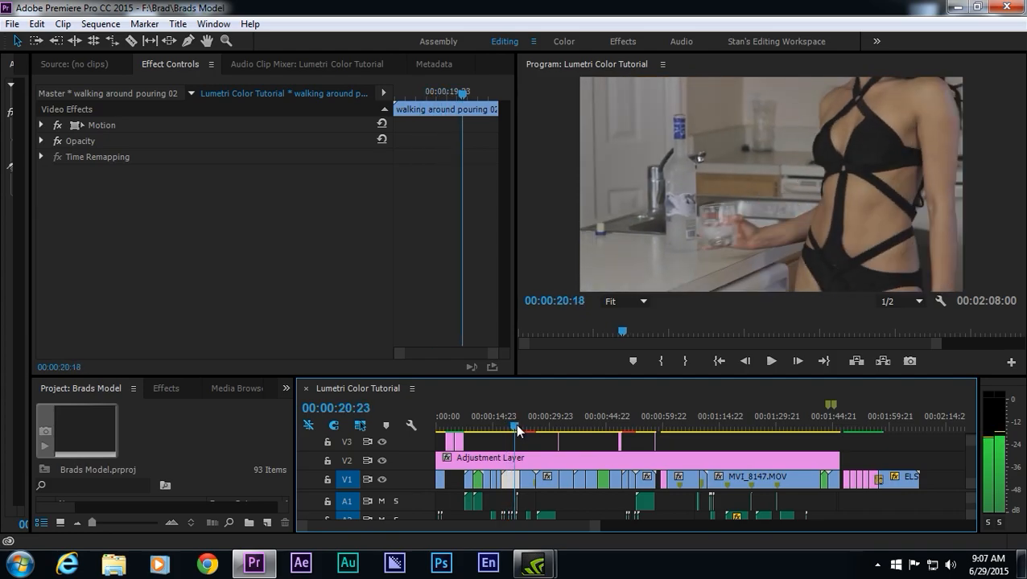
{"action": "left_click", "coordinate": [524, 429]}
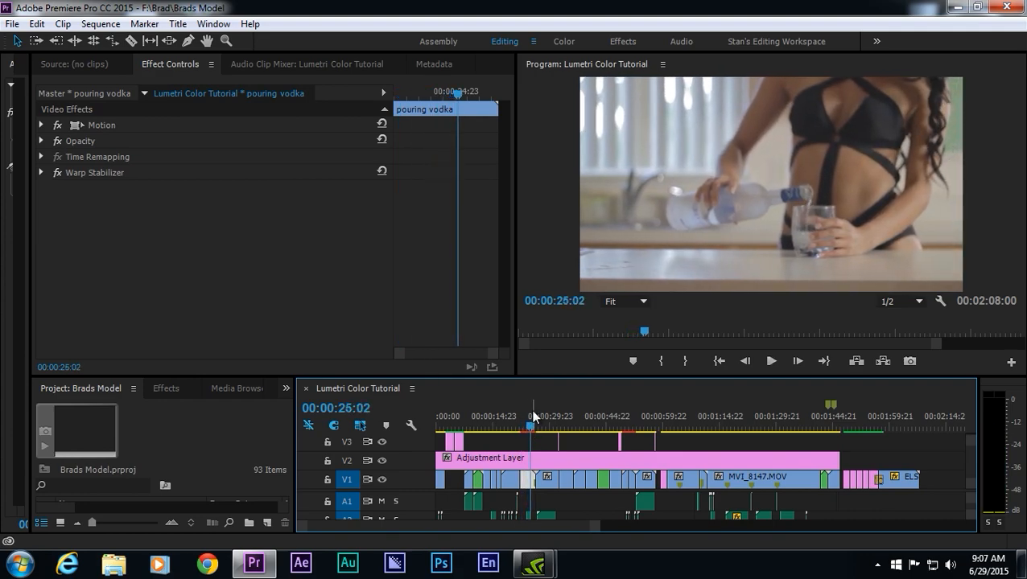
{"action": "left_click", "coordinate": [510, 426]}
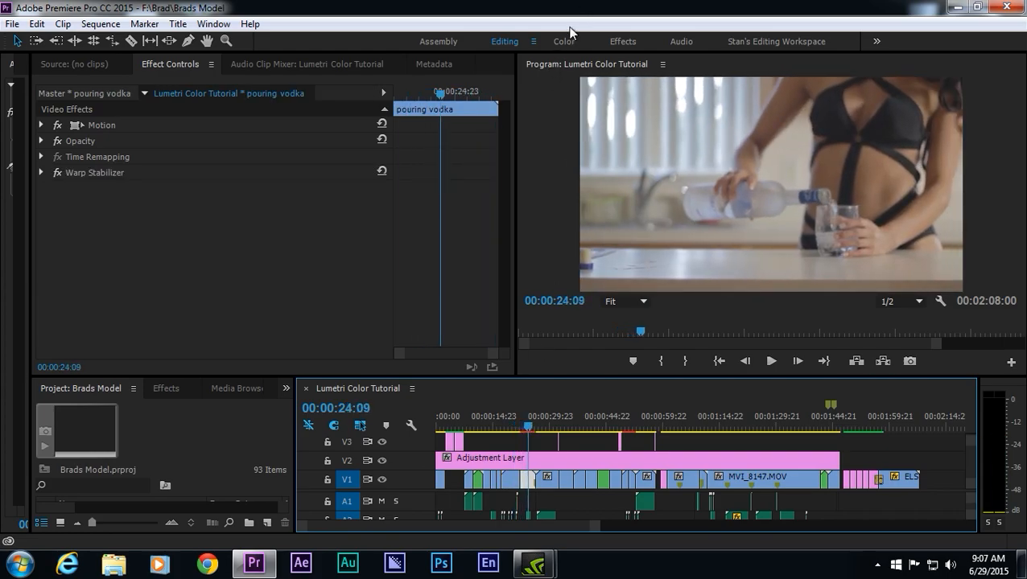
- In the Color workspace, set the pouring vodka clip to exposure -0.1 and saturation 86.9
{"action": "left_click", "coordinate": [560, 41]}
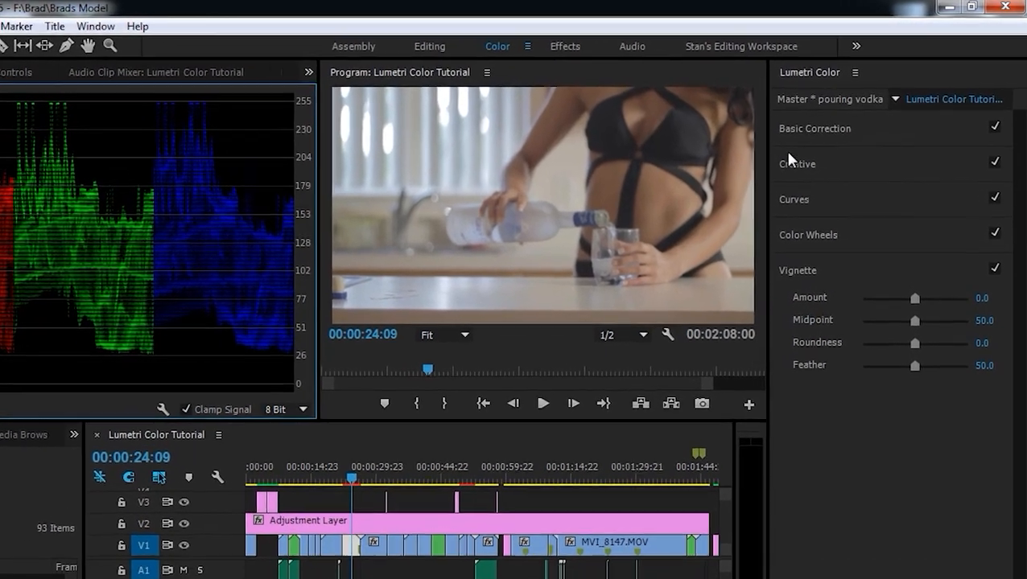
{"action": "left_click", "coordinate": [814, 128]}
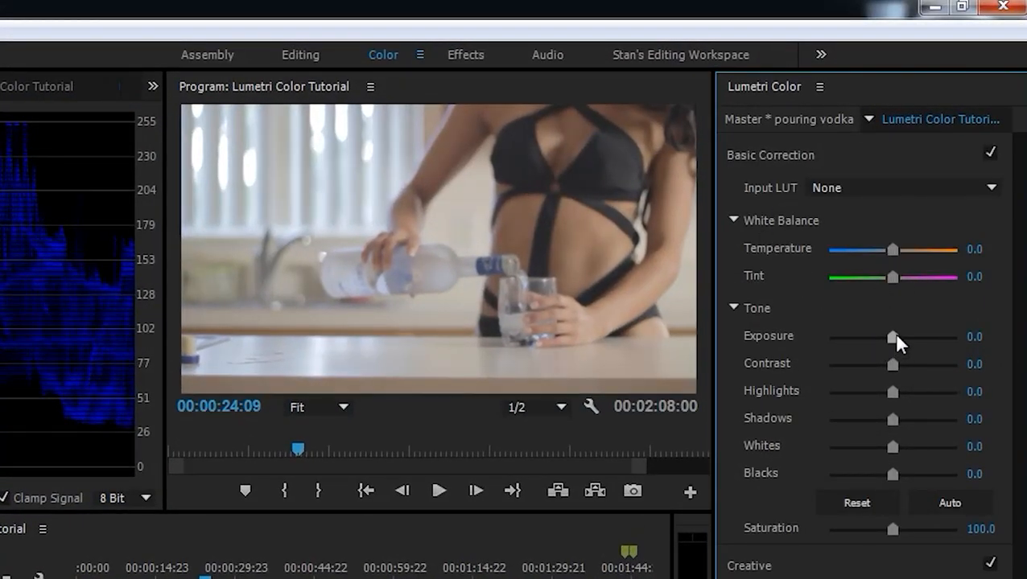
{"action": "left_click_drag", "start_coordinate": [893, 337], "coordinate": [889, 336]}
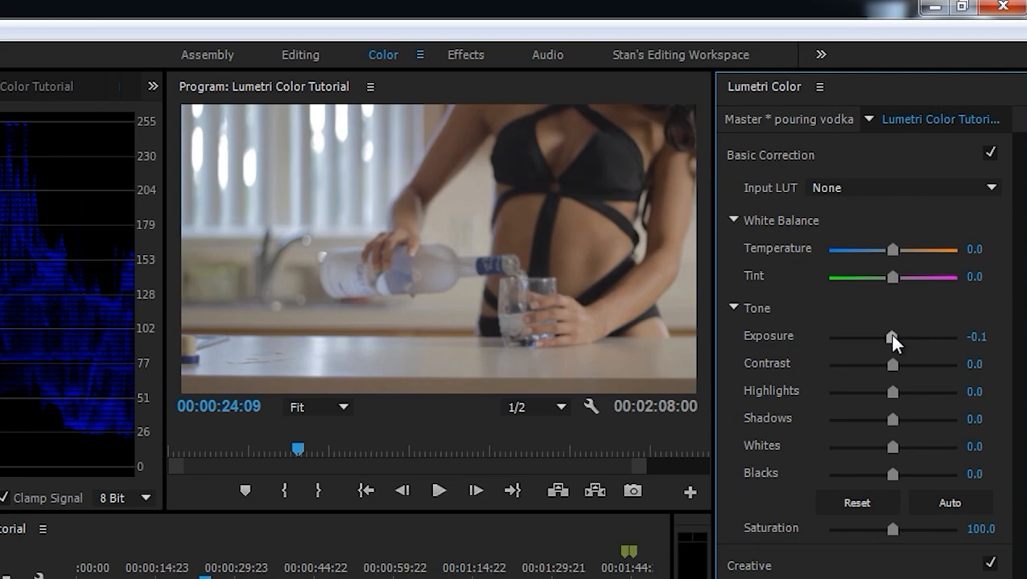
{"action": "left_click_drag", "start_coordinate": [891, 529], "coordinate": [885, 529]}
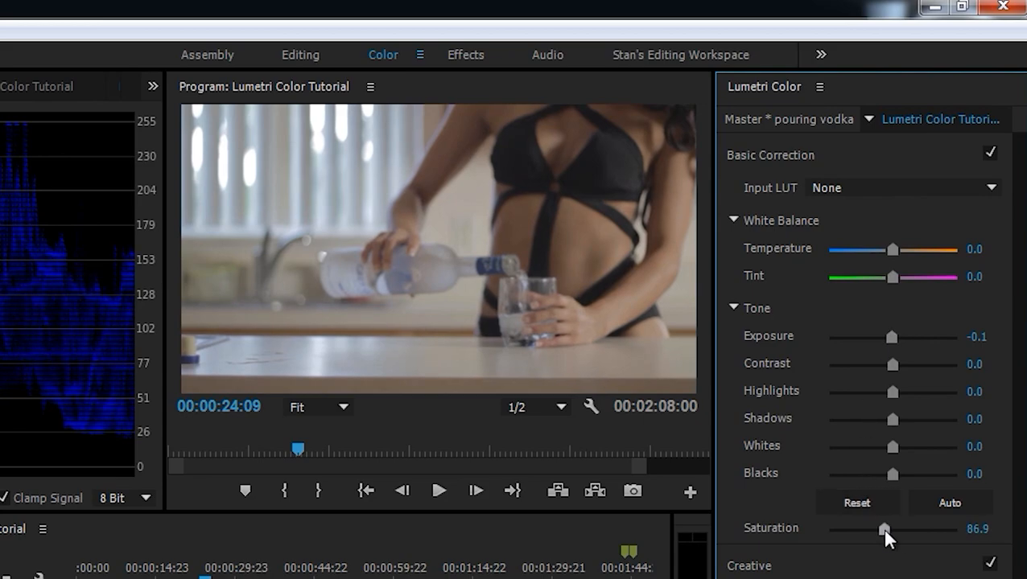
{"action": "left_click_drag", "start_coordinate": [885, 529], "coordinate": [882, 530]}
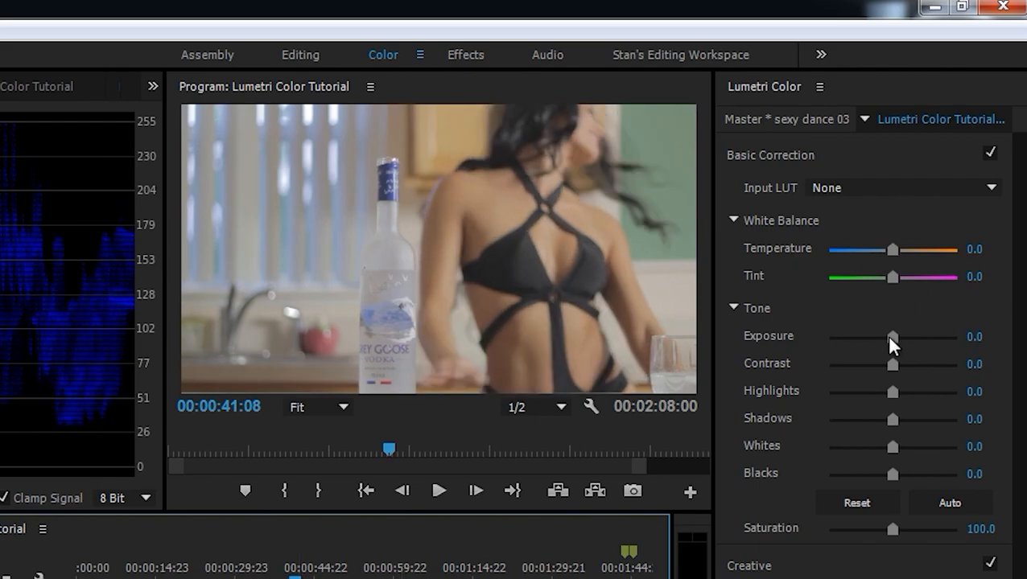
- Drag sexy dance 03's Basic Correction exposure to -0.2 and saturation to about 88.5
{"action": "left_click_drag", "start_coordinate": [893, 336], "coordinate": [890, 336]}
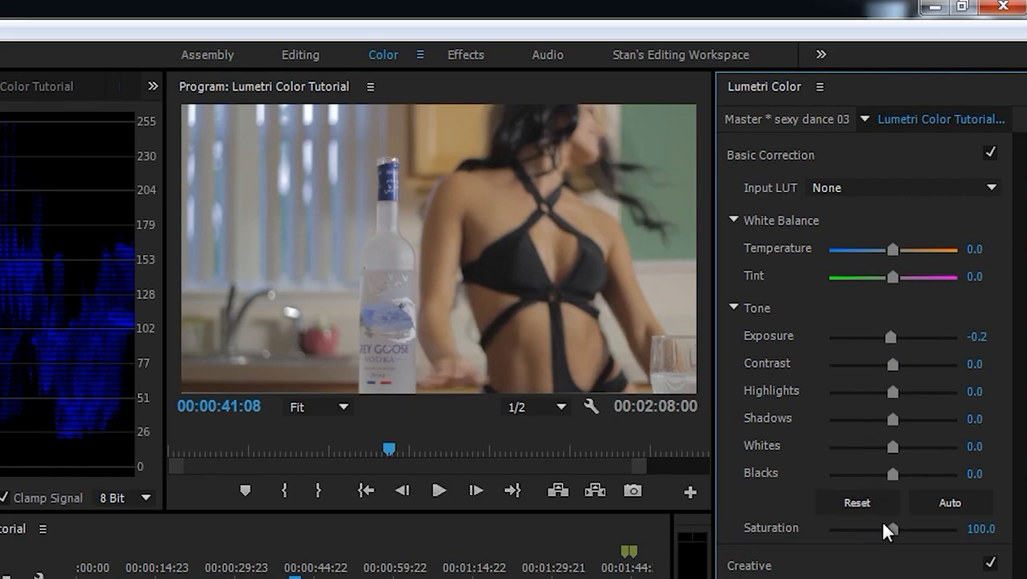
{"action": "left_click_drag", "start_coordinate": [892, 529], "coordinate": [887, 528]}
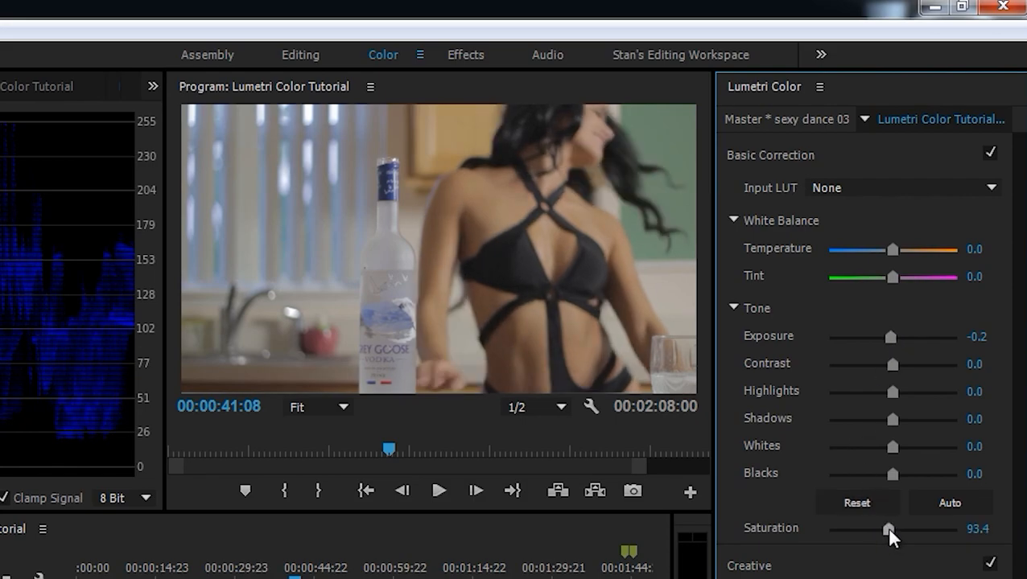
{"action": "left_click_drag", "start_coordinate": [892, 528], "coordinate": [885, 529]}
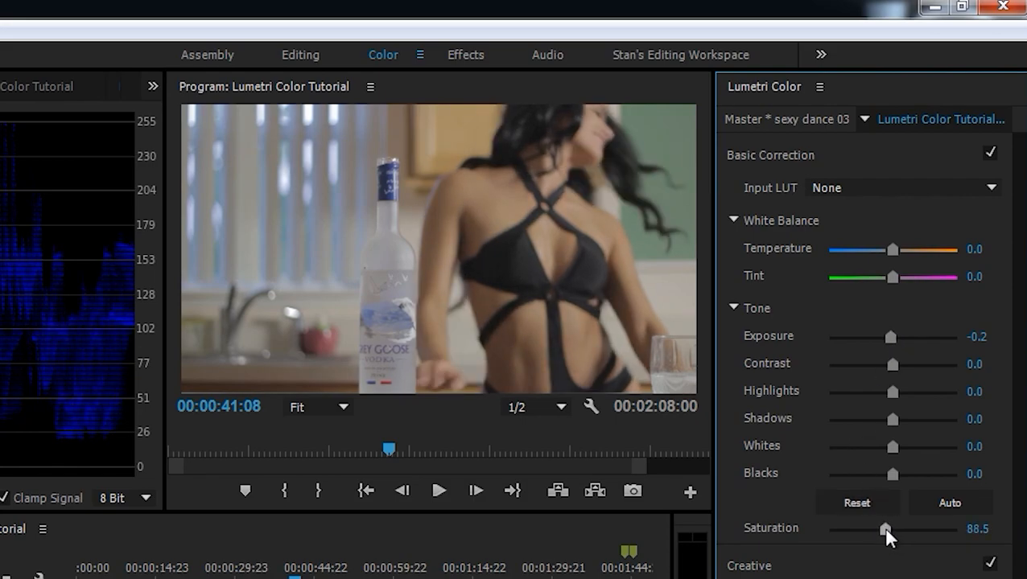
{"action": "left_click_drag", "start_coordinate": [885, 529], "coordinate": [887, 528]}
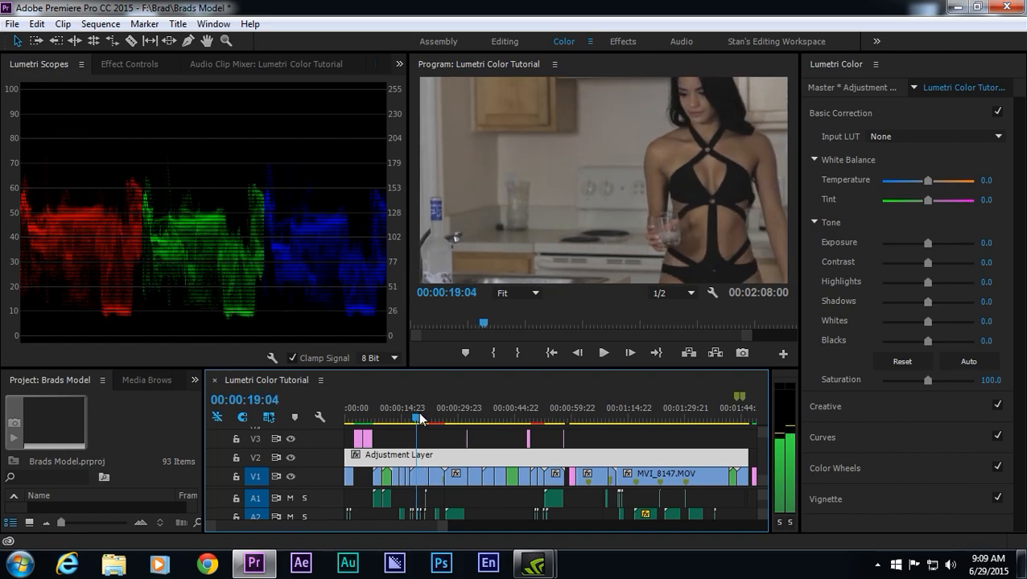
{"action": "mouse_move", "coordinate": [924, 282]}
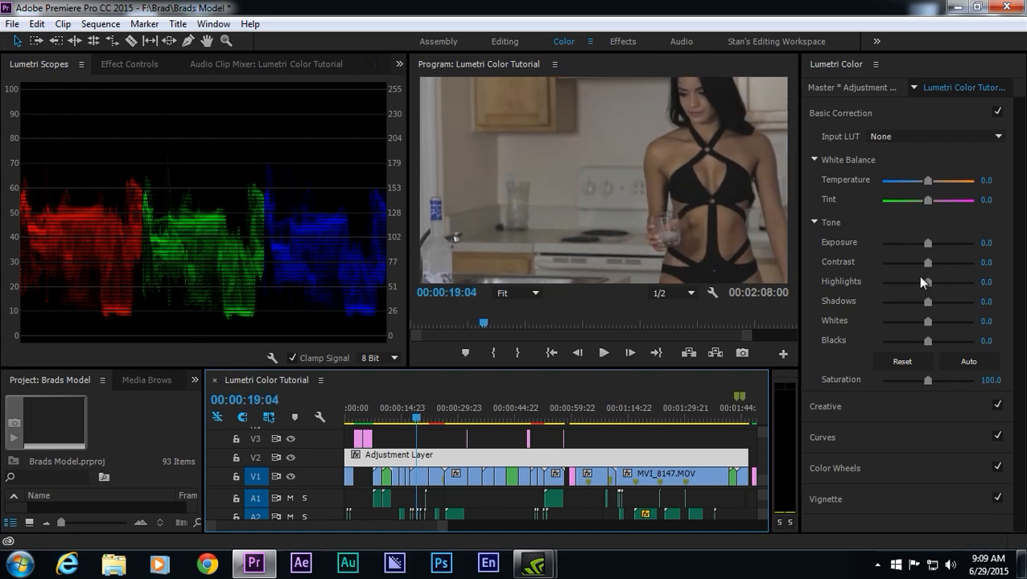
{"action": "mouse_move", "coordinate": [876, 321]}
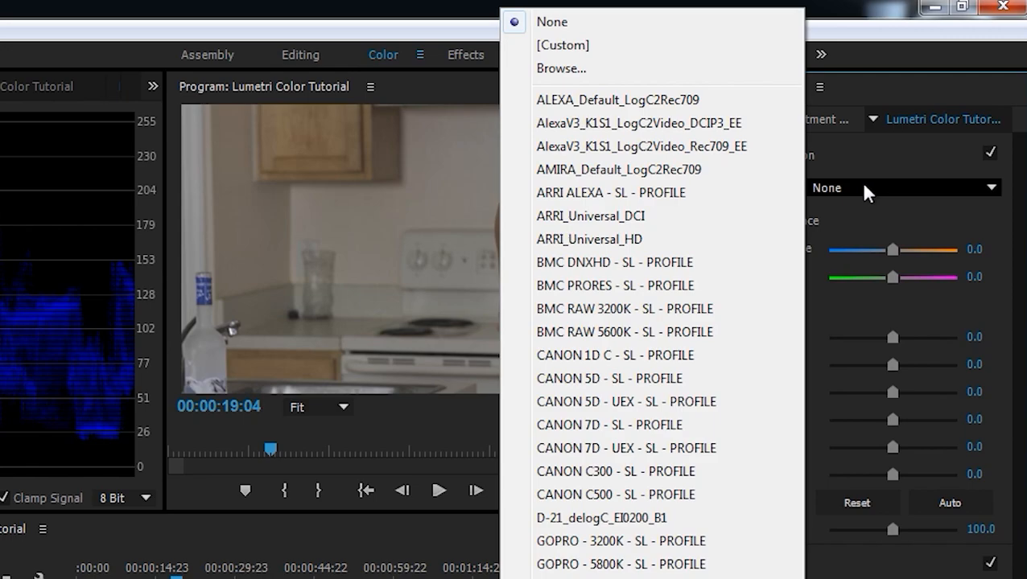
{"action": "mouse_move", "coordinate": [588, 434]}
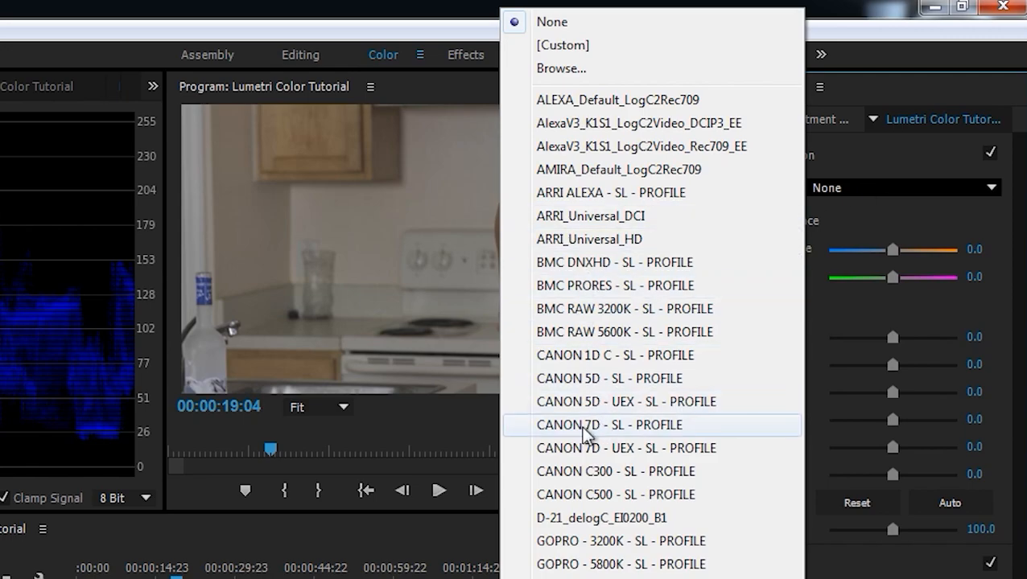
- Choose CANON 7D - SL - PROFILE as the adjustment layer's input LUT
{"action": "left_click", "coordinate": [609, 425]}
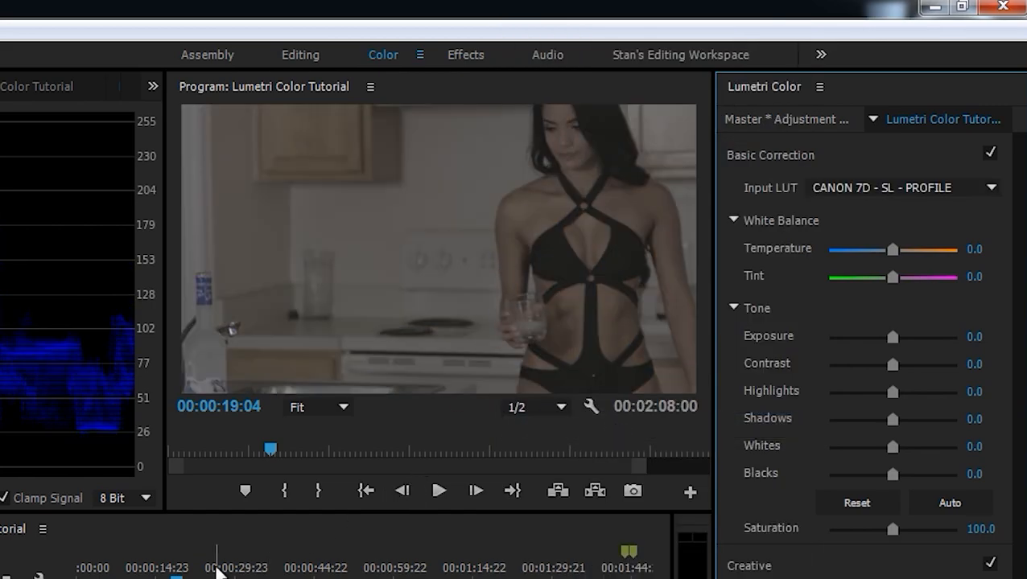
{"action": "mouse_move", "coordinate": [793, 168]}
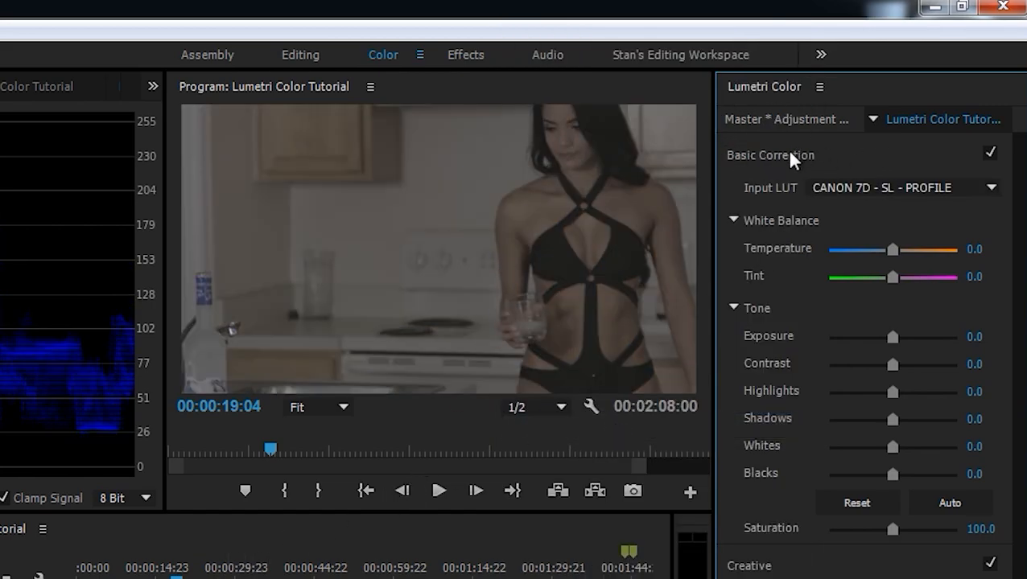
- Collapse Basic Correction, open Creative, and preview looks through Blue Ice to Blue Steel
{"action": "left_click", "coordinate": [770, 155]}
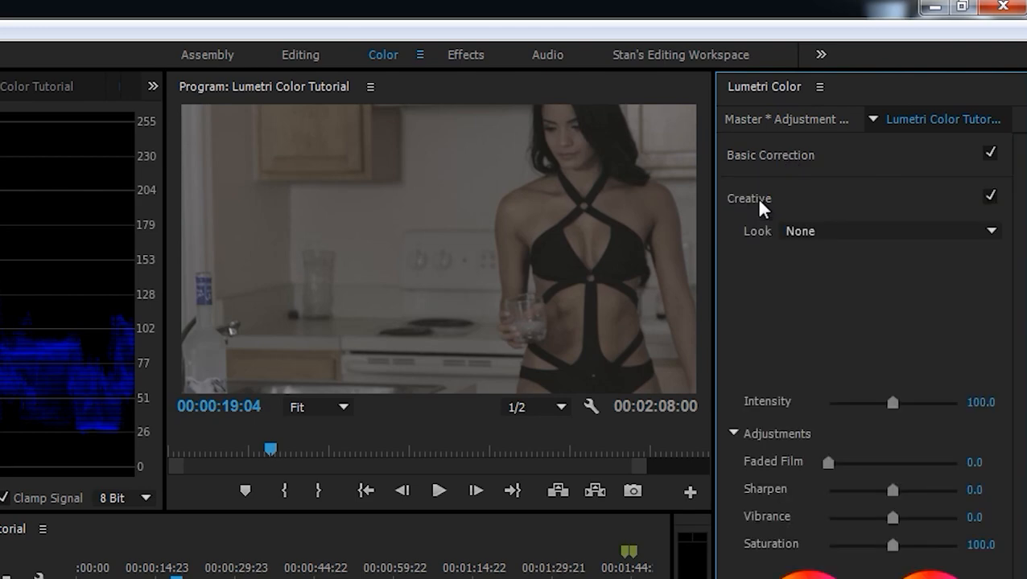
{"action": "left_click", "coordinate": [889, 231]}
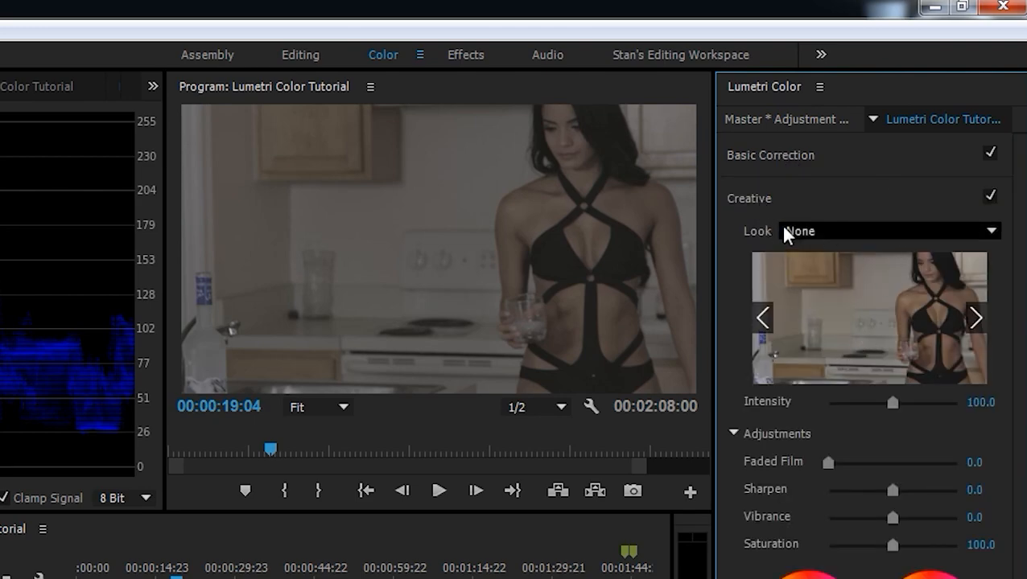
{"action": "left_click", "coordinate": [894, 231]}
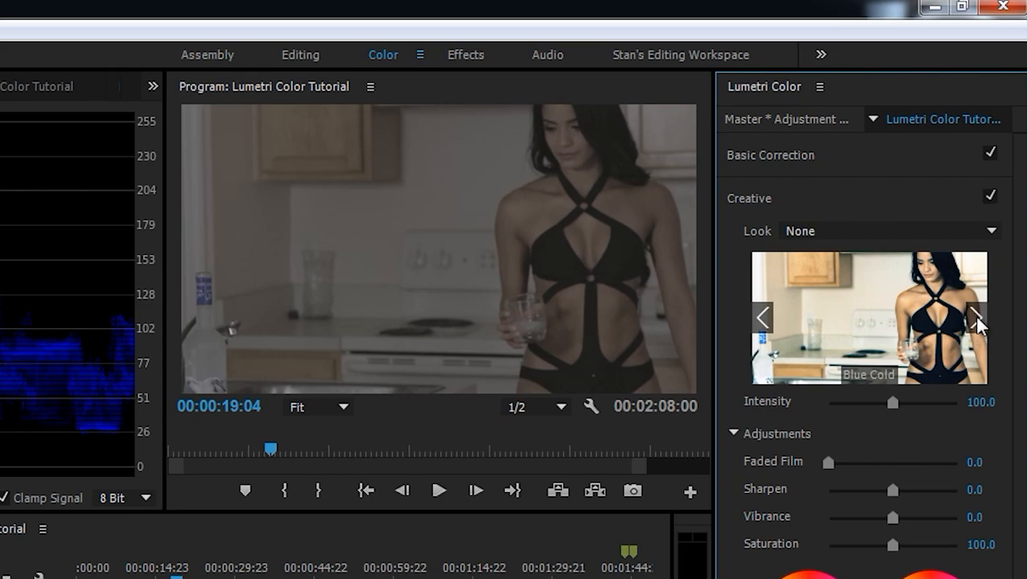
{"action": "left_click", "coordinate": [971, 317]}
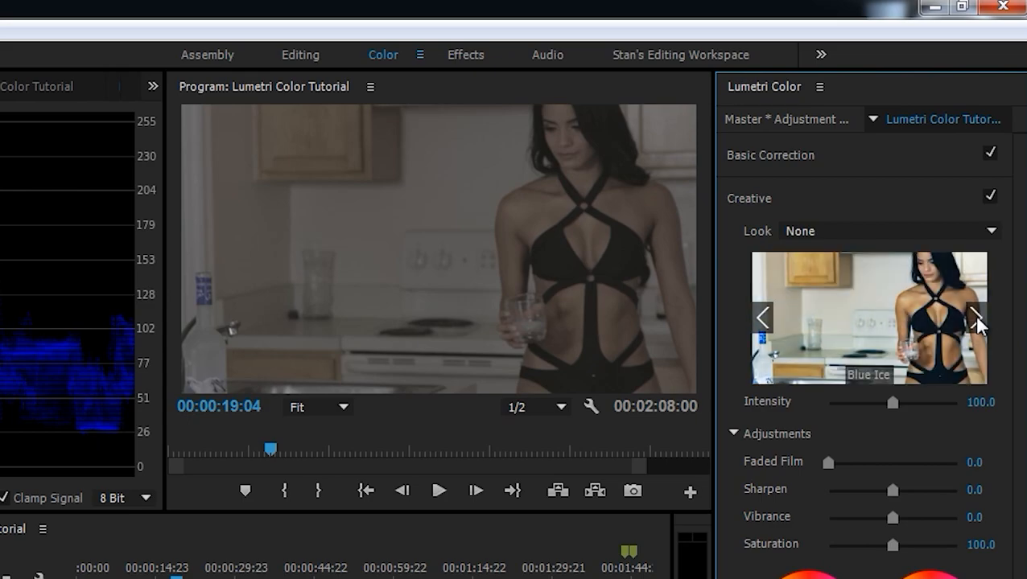
{"action": "left_click", "coordinate": [976, 316]}
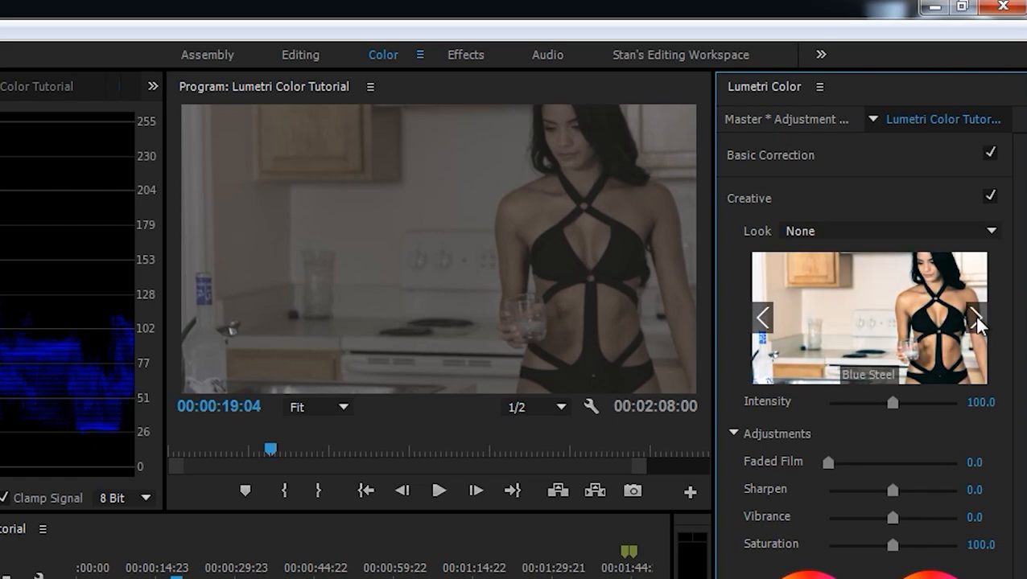
{"action": "left_click", "coordinate": [974, 316]}
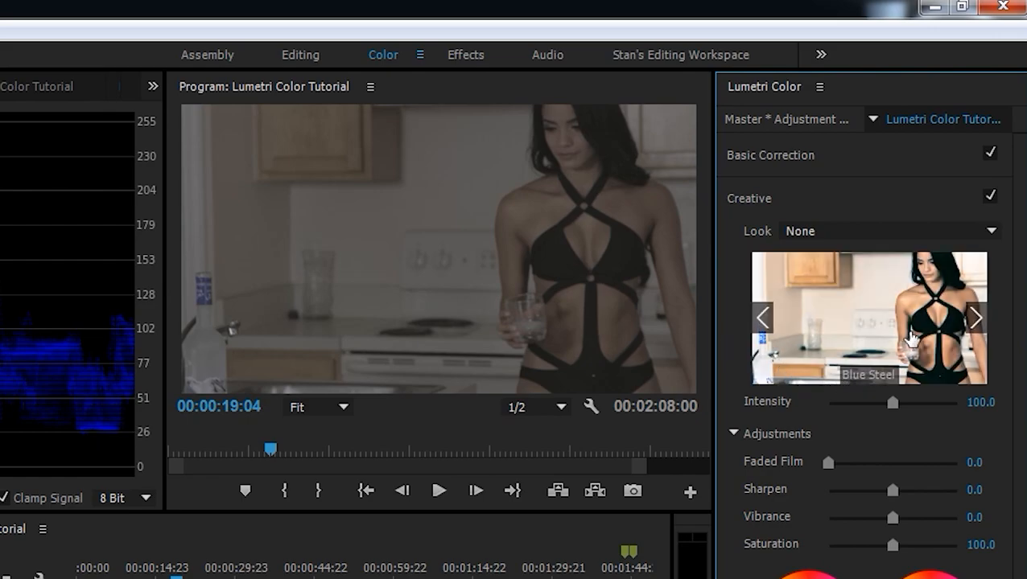
{"action": "mouse_move", "coordinate": [888, 337]}
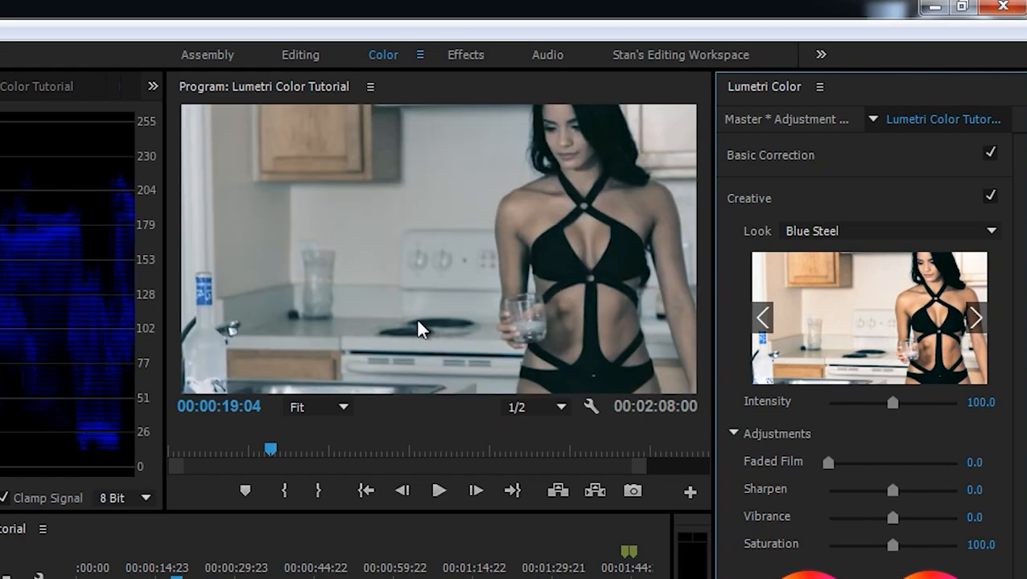
{"action": "mouse_move", "coordinate": [421, 295]}
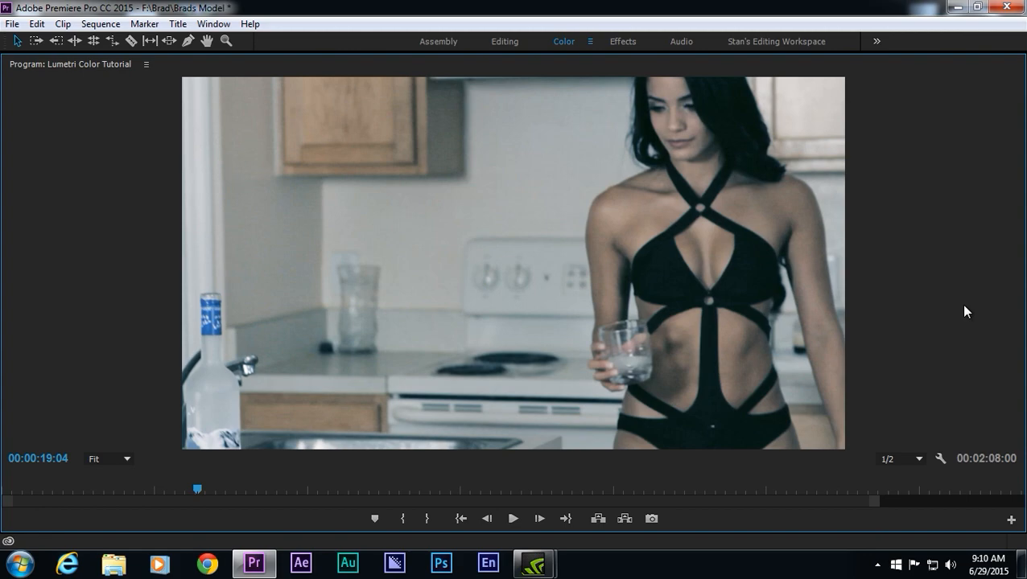
{"action": "mouse_move", "coordinate": [970, 306]}
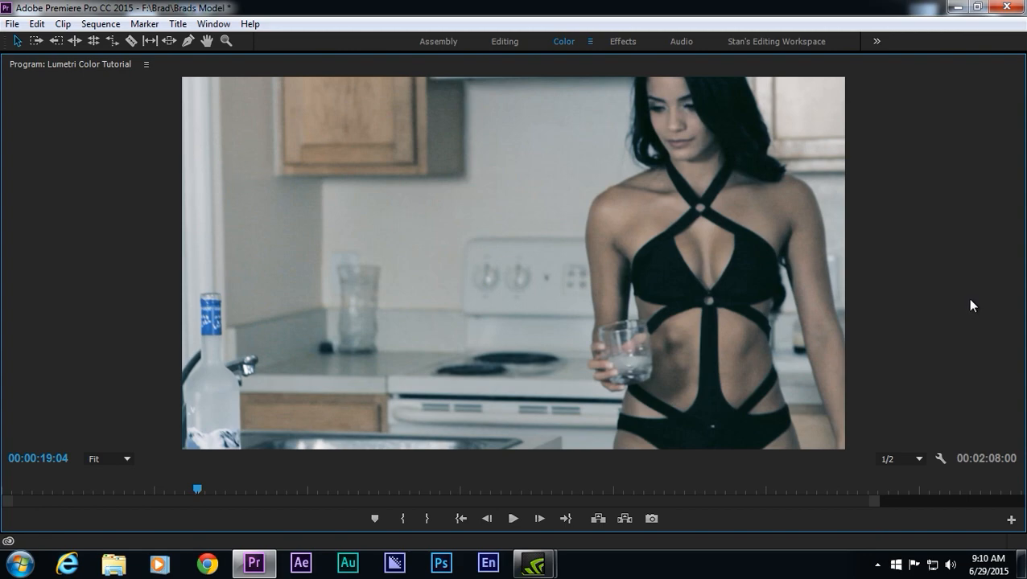
- Scrub the maximized Program Monitor across the vodka pour and sink shots, then restore the layout
{"action": "left_click_drag", "start_coordinate": [197, 490], "coordinate": [254, 490]}
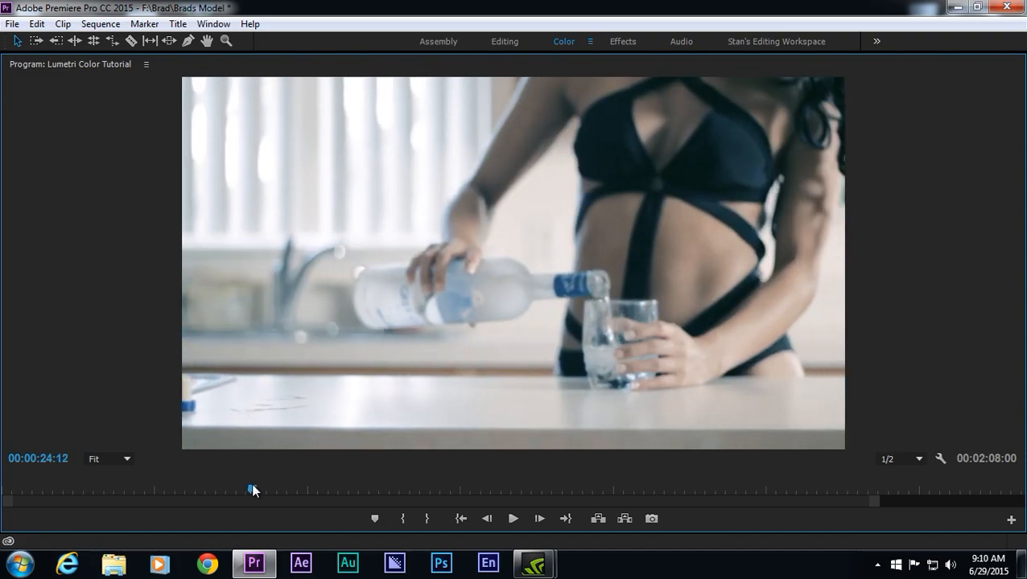
{"action": "left_click_drag", "start_coordinate": [254, 490], "coordinate": [249, 490]}
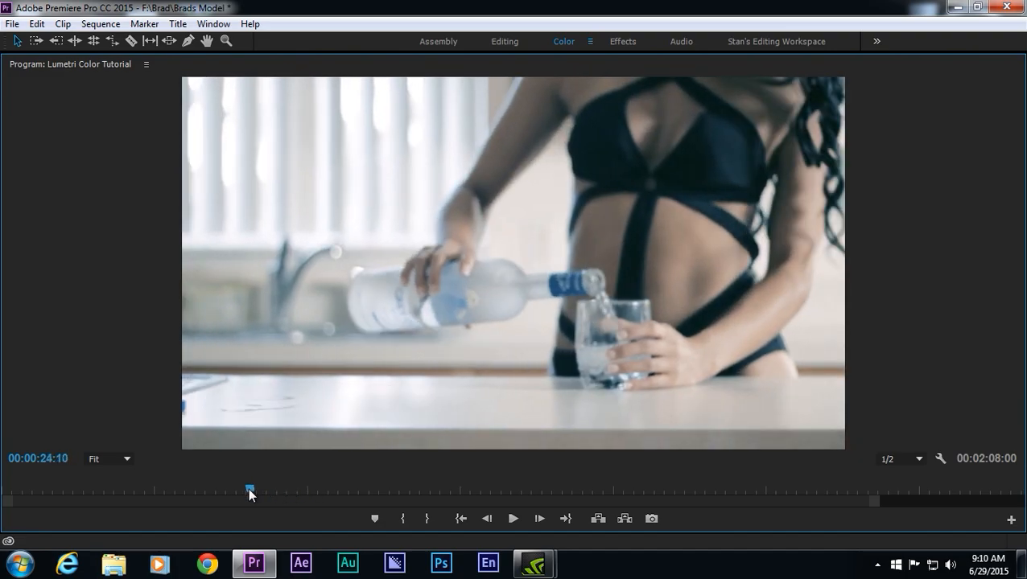
{"action": "left_click_drag", "start_coordinate": [249, 490], "coordinate": [230, 489]}
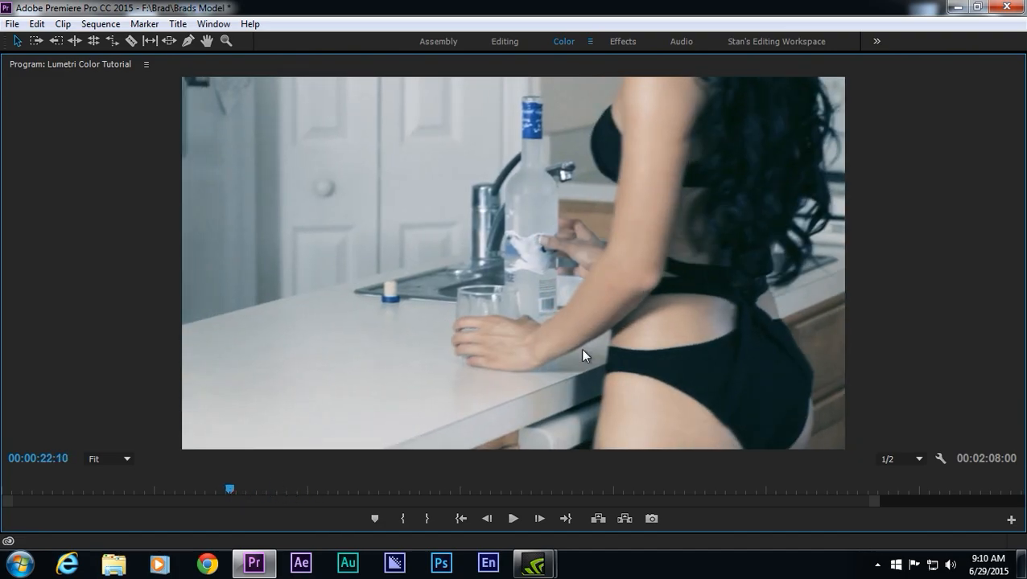
{"action": "left_click", "coordinate": [562, 41]}
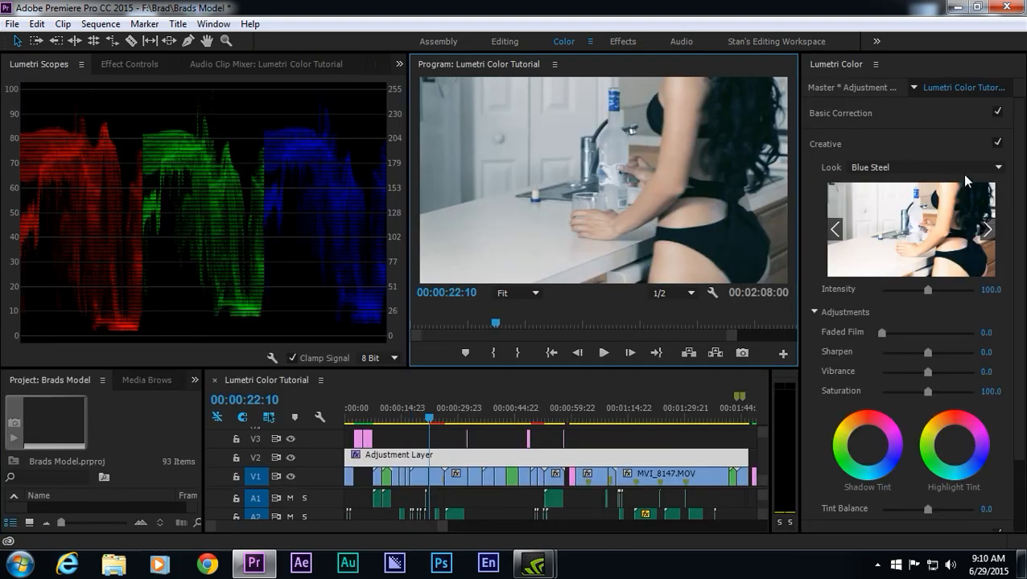
{"action": "mouse_move", "coordinate": [986, 230]}
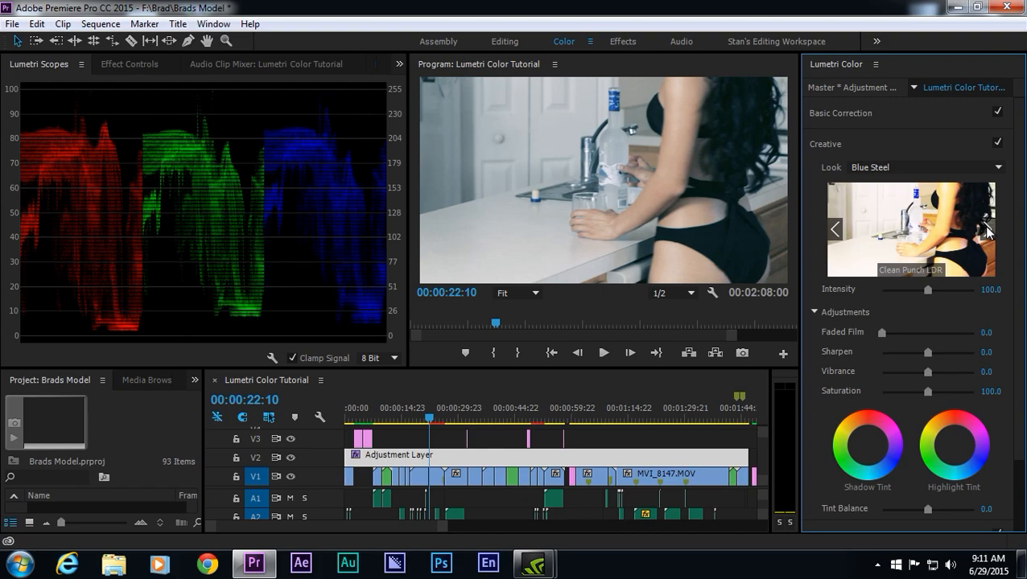
- Browse creative looks, try Kodak 5205 Fuji 3510, then settle on Neutral Start
{"action": "left_click", "coordinate": [988, 230]}
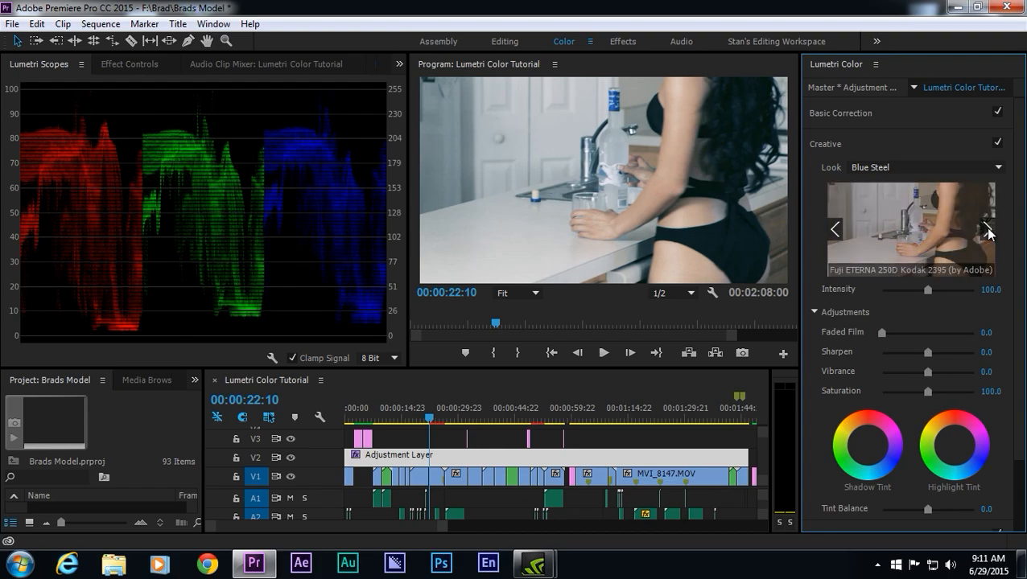
{"action": "left_click", "coordinate": [835, 229]}
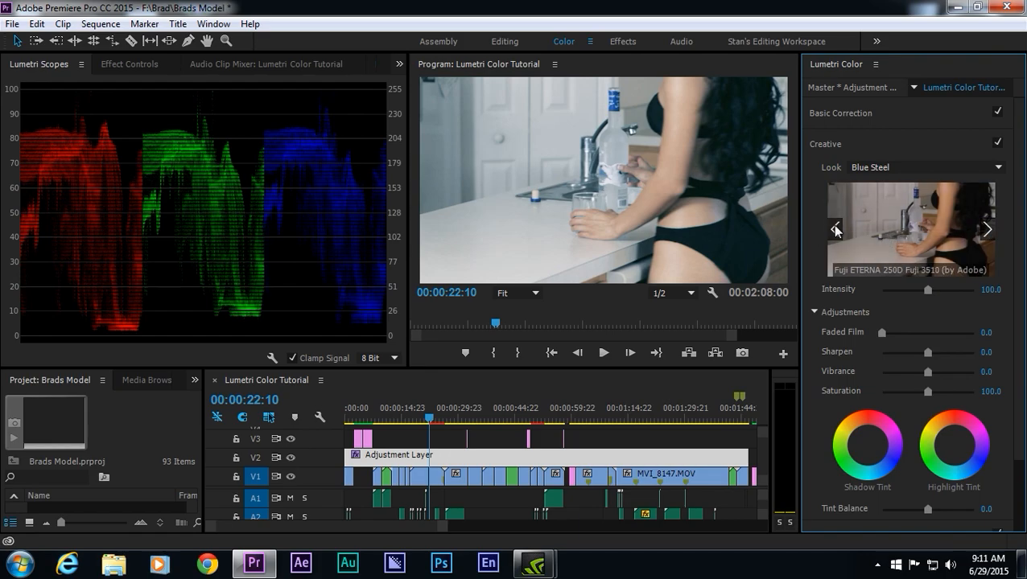
{"action": "left_click", "coordinate": [926, 167]}
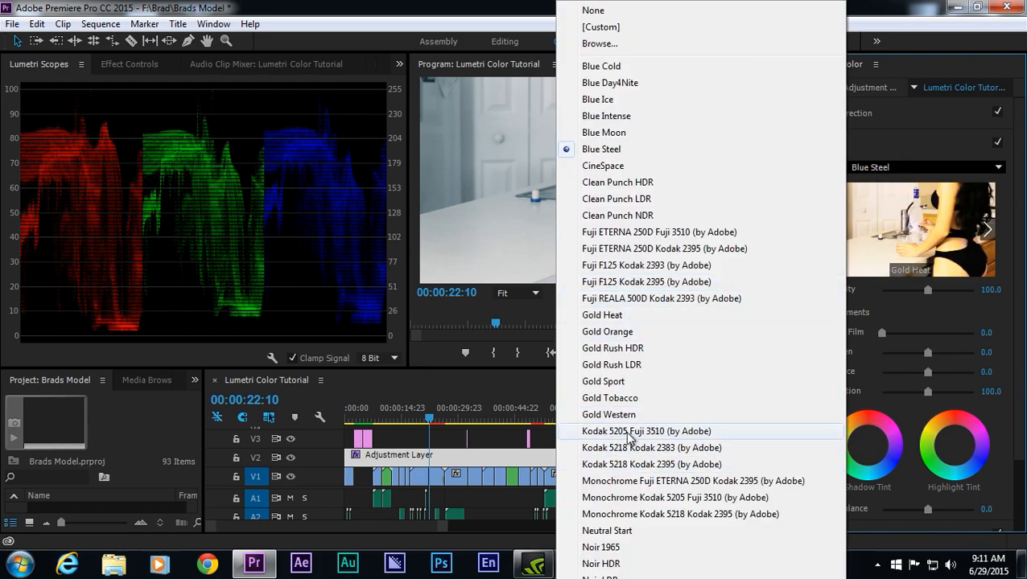
{"action": "left_click", "coordinate": [642, 432]}
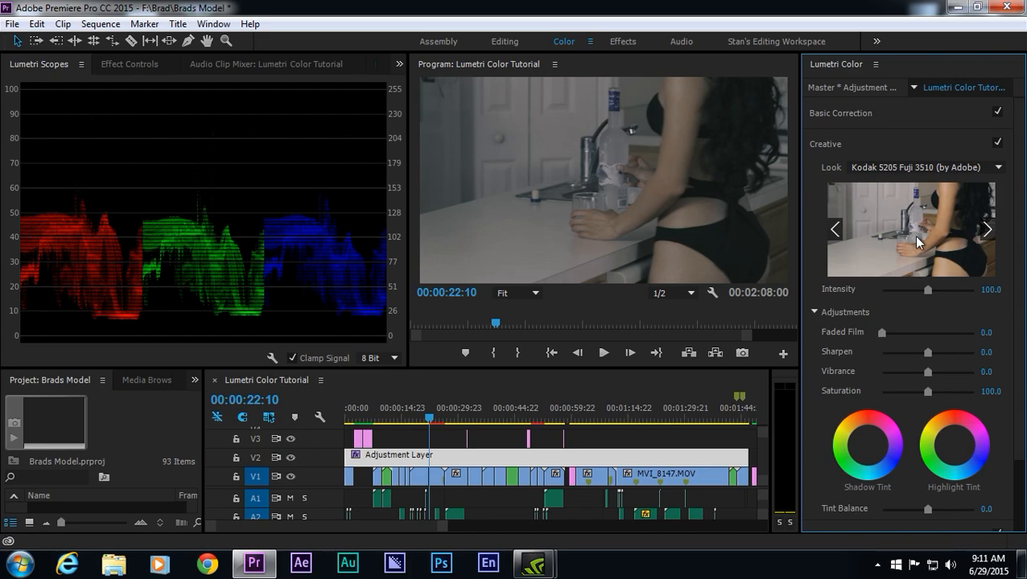
{"action": "mouse_move", "coordinate": [460, 226]}
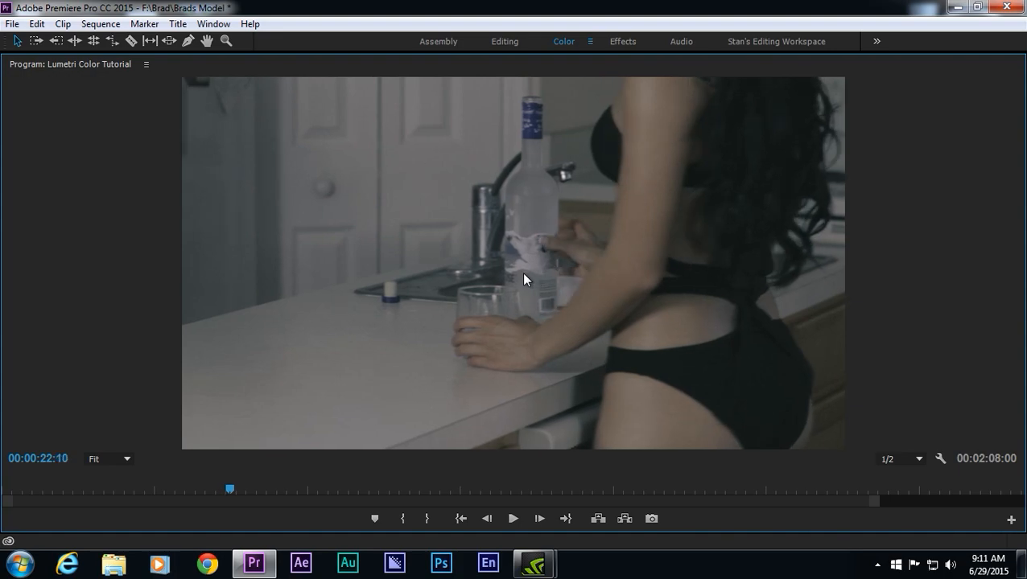
{"action": "mouse_move", "coordinate": [525, 282]}
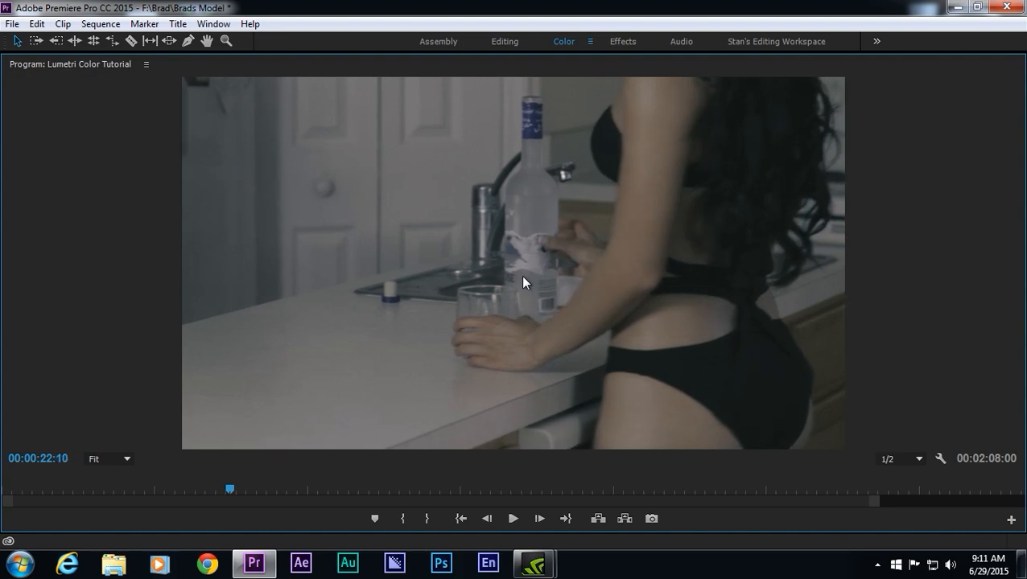
{"action": "mouse_move", "coordinate": [780, 273]}
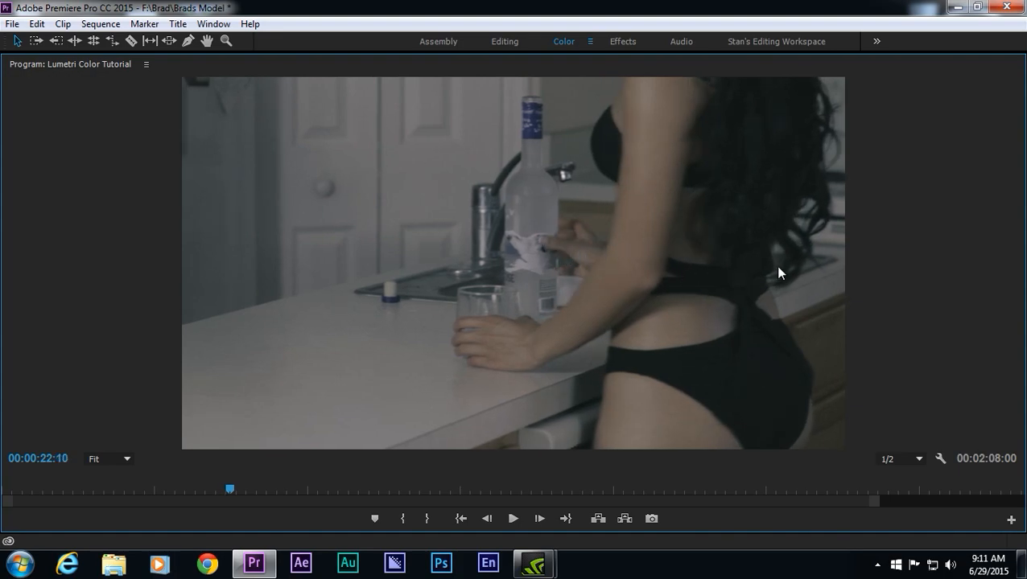
{"action": "left_click", "coordinate": [562, 41]}
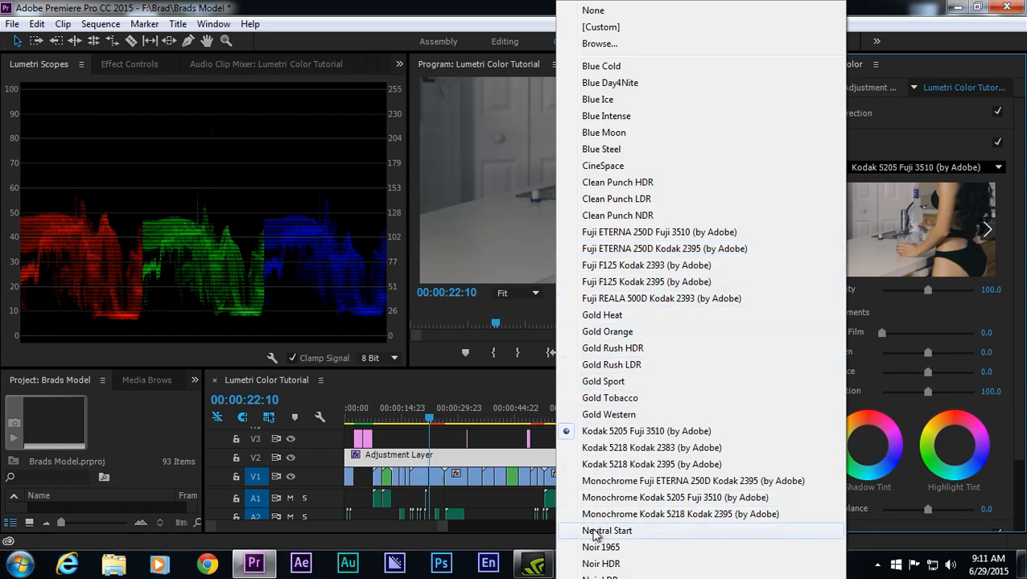
{"action": "left_click", "coordinate": [607, 531]}
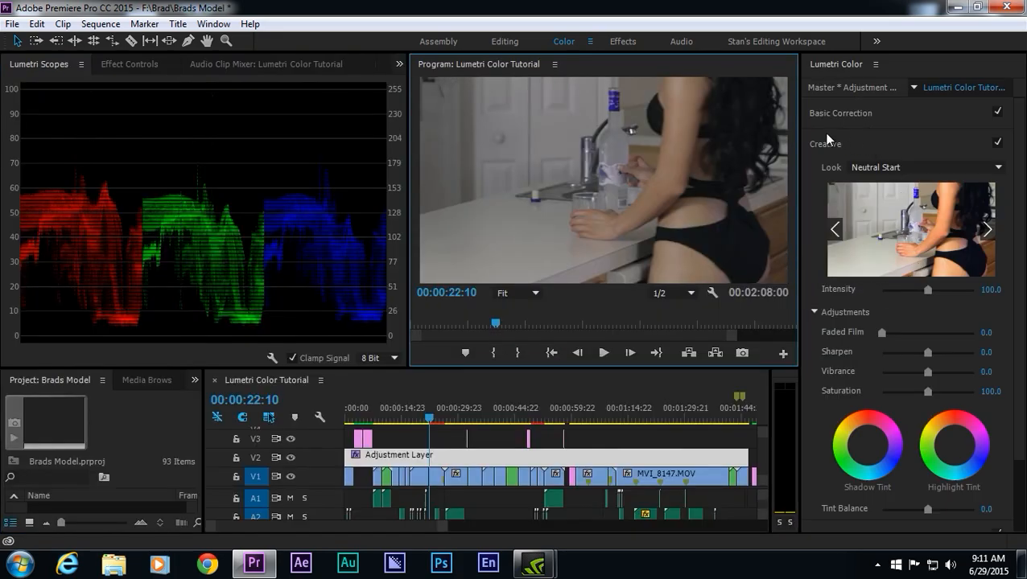
- Show Basic Correction and raise the adjustment layer's exposure to 0.4
{"action": "left_click", "coordinate": [840, 113]}
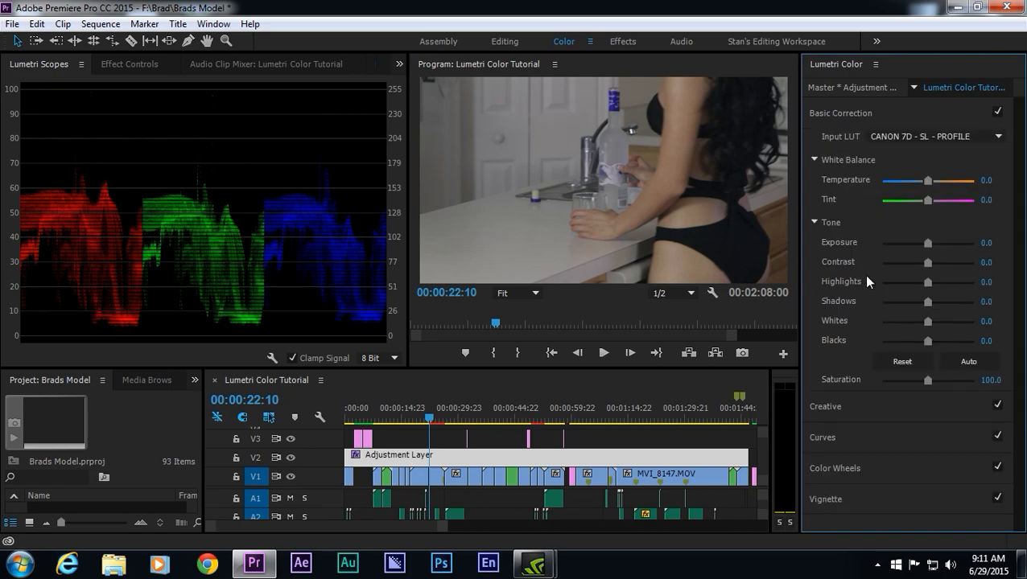
{"action": "left_click", "coordinate": [416, 408]}
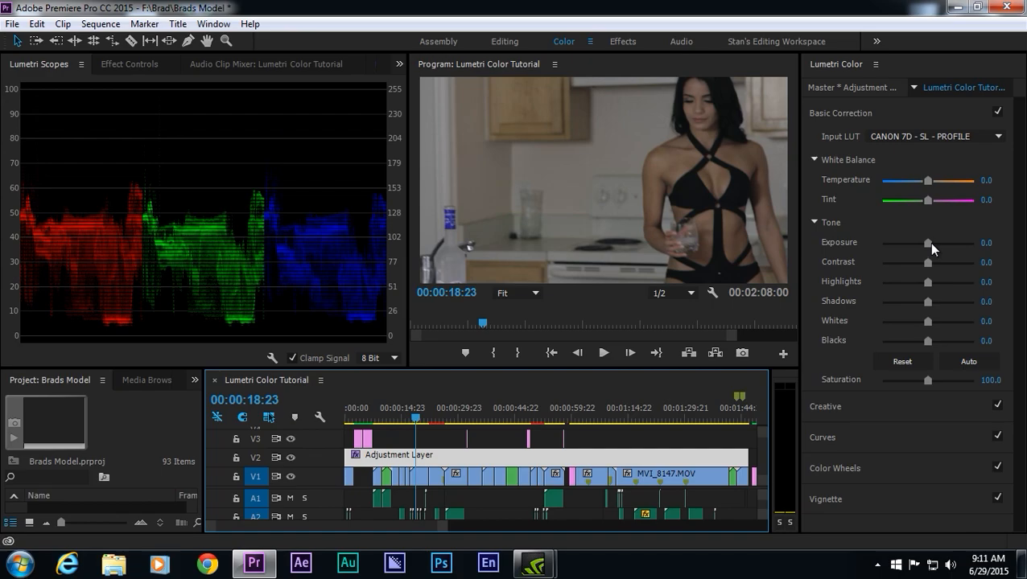
{"action": "left_click_drag", "start_coordinate": [927, 242], "coordinate": [933, 243]}
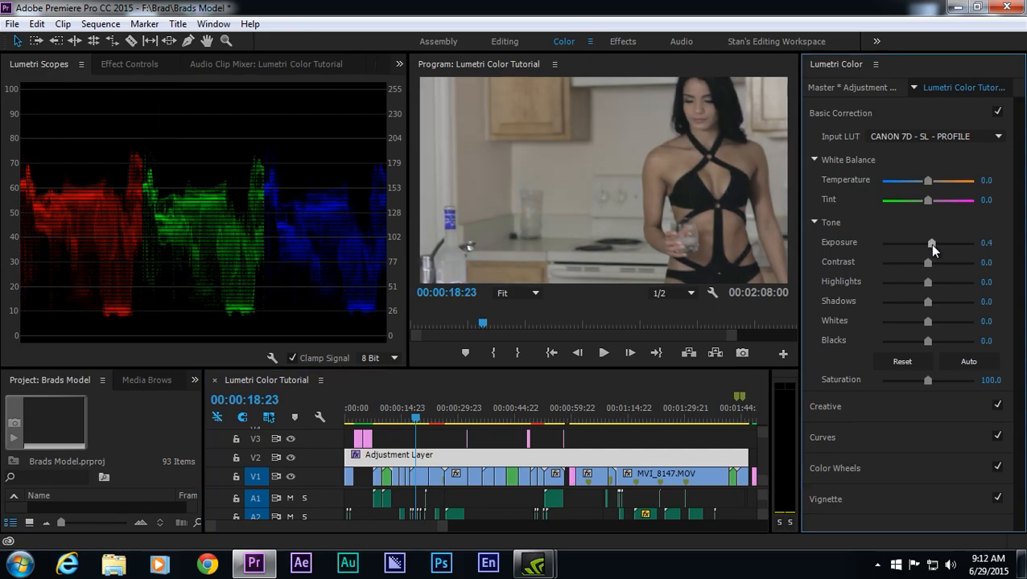
{"action": "mouse_move", "coordinate": [181, 282]}
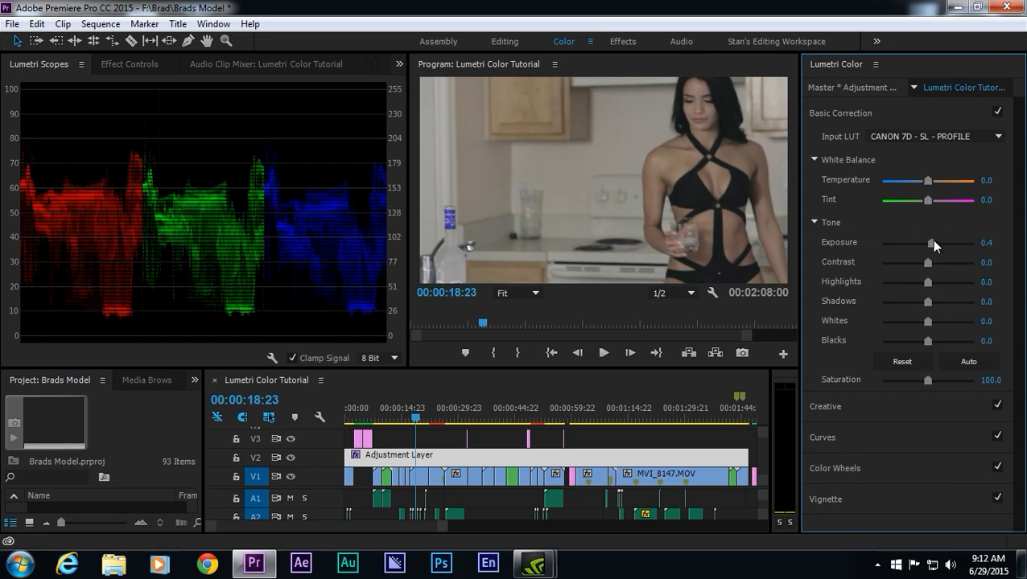
{"action": "left_click_drag", "start_coordinate": [933, 243], "coordinate": [936, 243]}
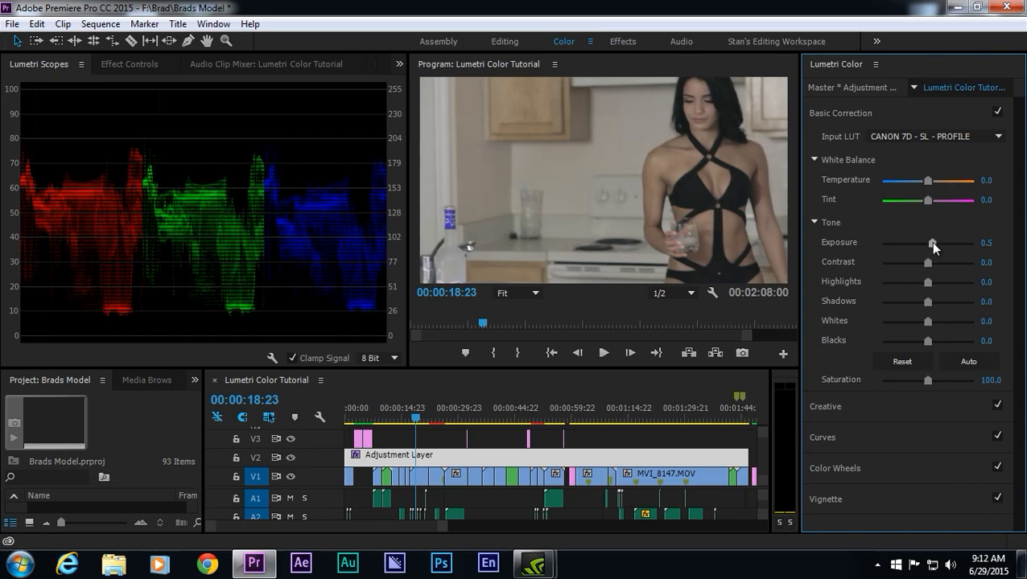
{"action": "left_click_drag", "start_coordinate": [934, 243], "coordinate": [929, 243]}
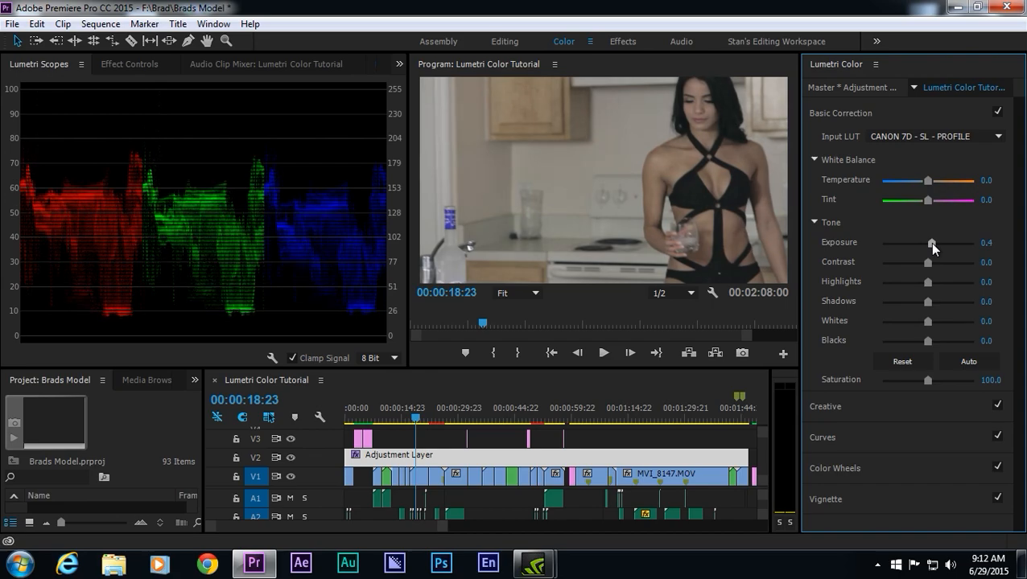
{"action": "mouse_move", "coordinate": [929, 277]}
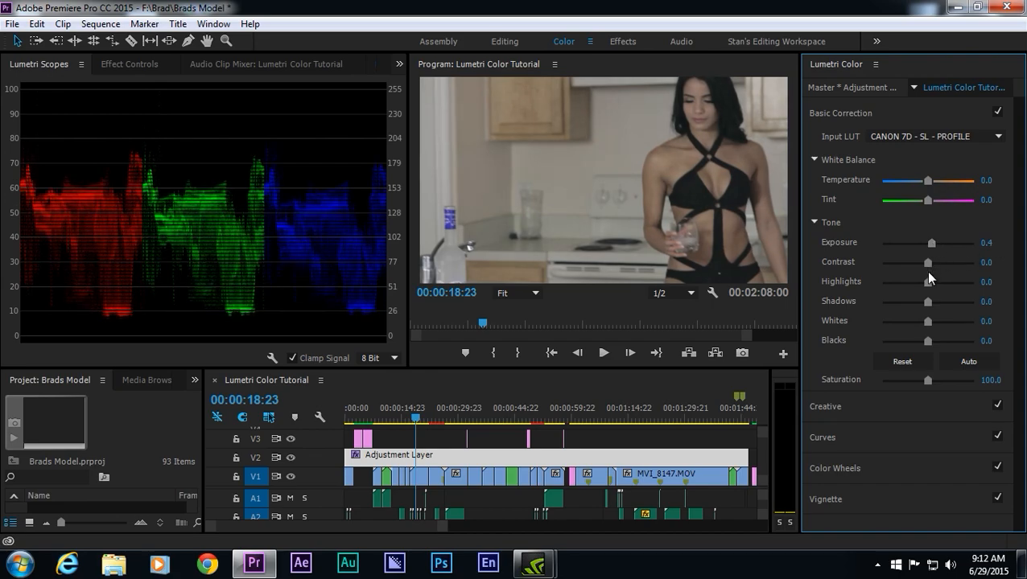
- Raise contrast to about 73.8 and highlights to about 90.2
{"action": "left_click_drag", "start_coordinate": [927, 263], "coordinate": [943, 262]}
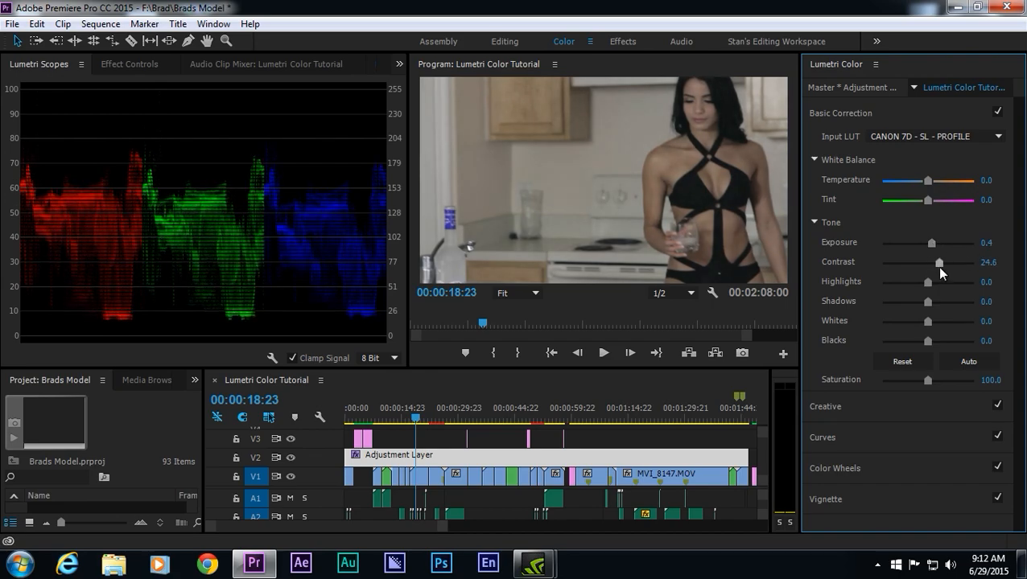
{"action": "left_click_drag", "start_coordinate": [947, 262], "coordinate": [959, 262]}
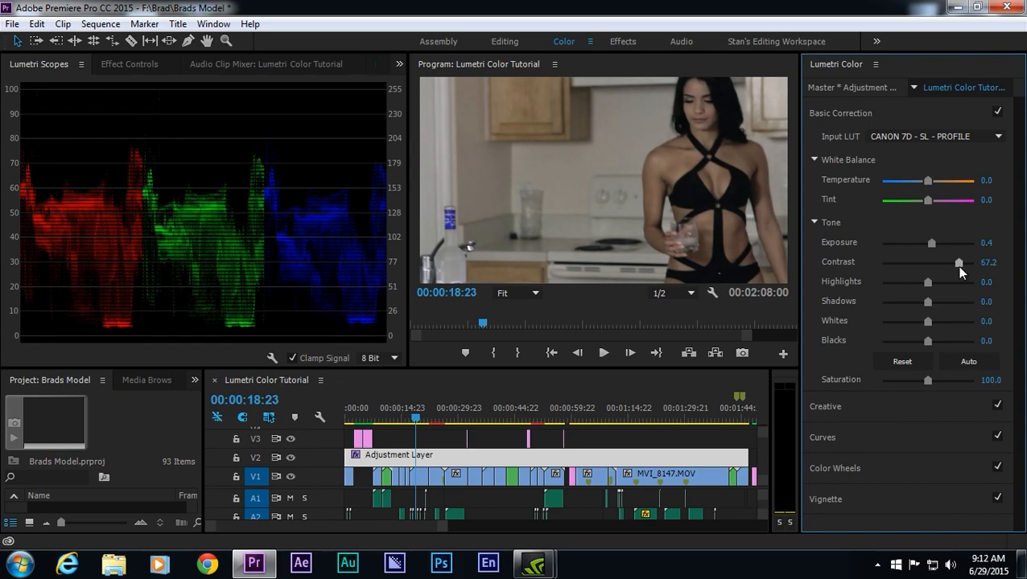
{"action": "left_click_drag", "start_coordinate": [958, 262], "coordinate": [967, 263]}
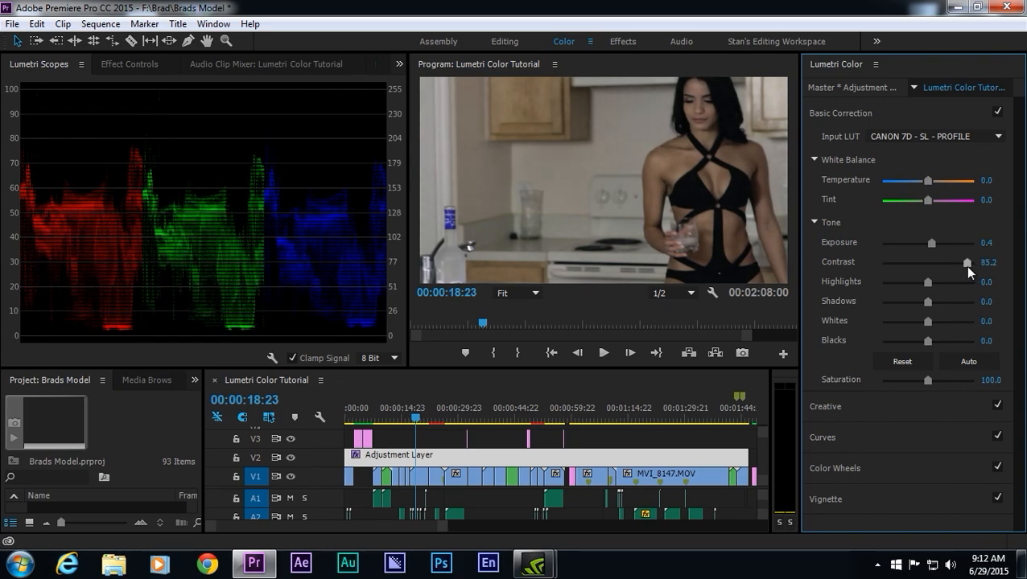
{"action": "left_click_drag", "start_coordinate": [965, 262], "coordinate": [961, 262]}
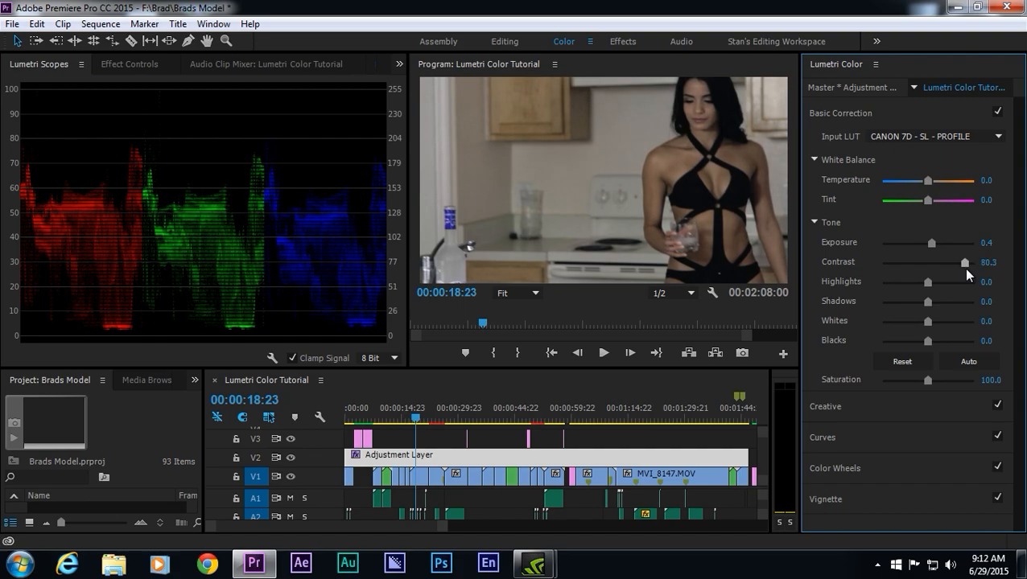
{"action": "left_click_drag", "start_coordinate": [965, 262], "coordinate": [951, 262]}
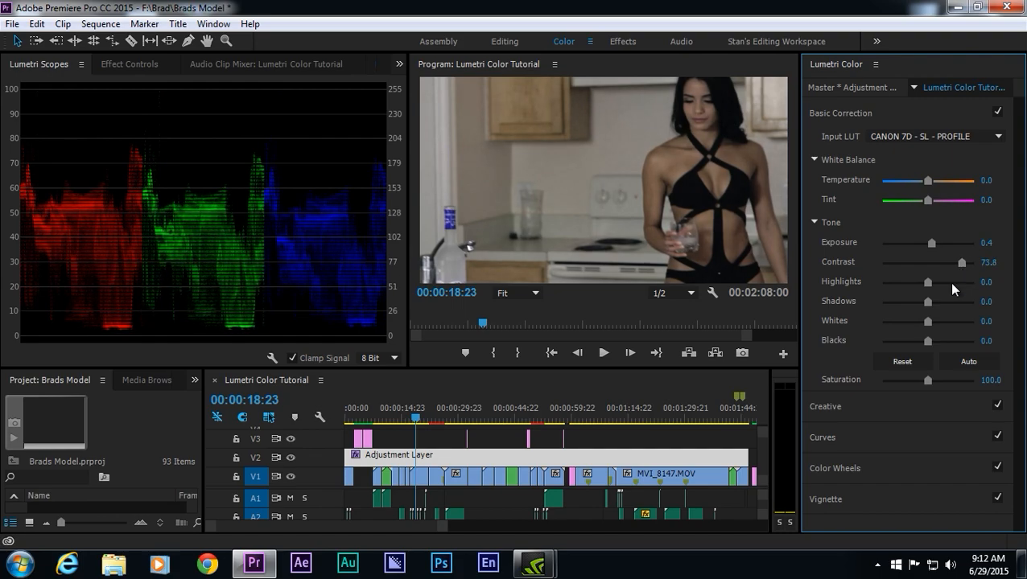
{"action": "left_click_drag", "start_coordinate": [926, 282], "coordinate": [945, 281]}
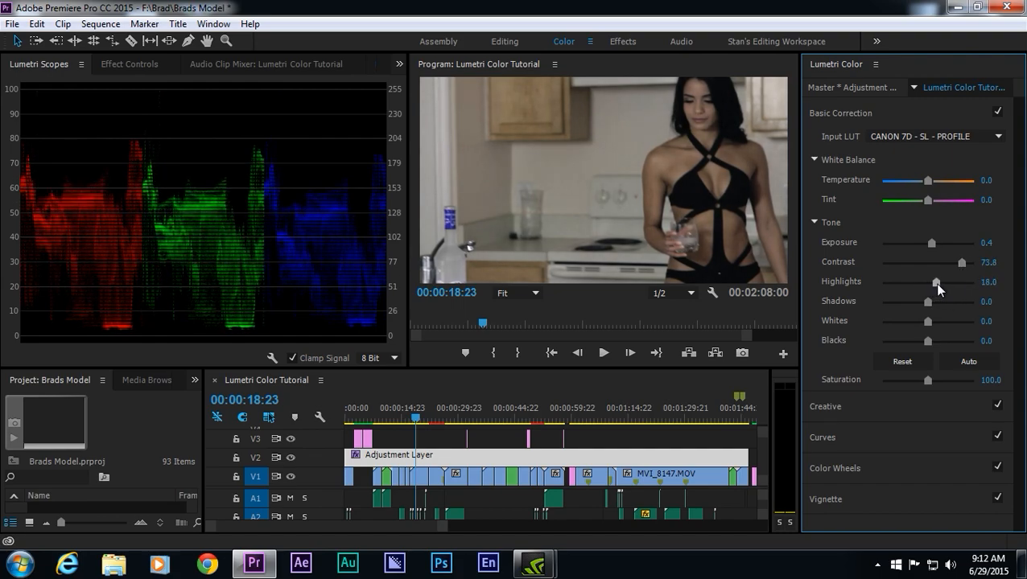
{"action": "left_click_drag", "start_coordinate": [936, 285], "coordinate": [965, 284]}
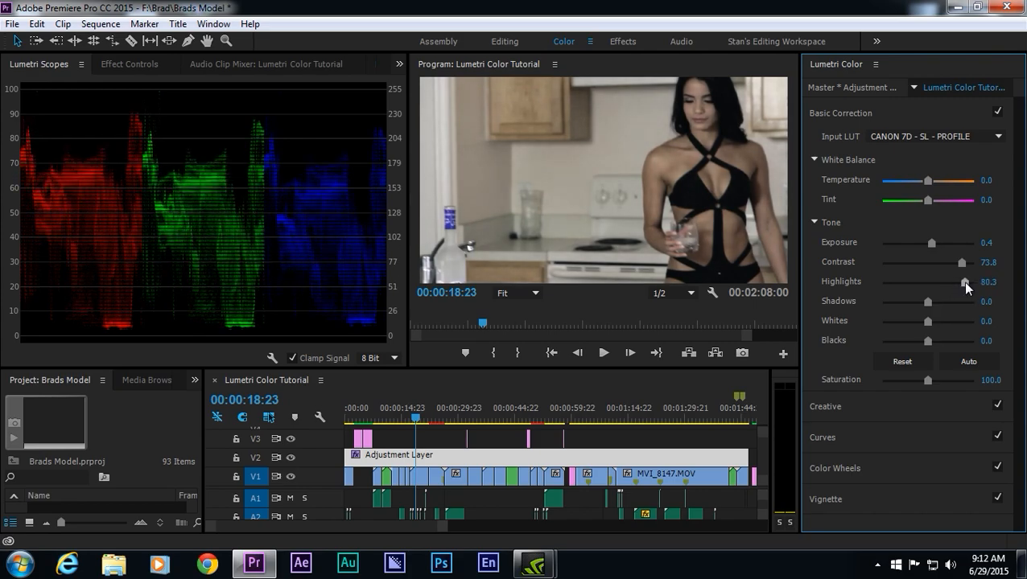
{"action": "left_click_drag", "start_coordinate": [964, 282], "coordinate": [966, 281]}
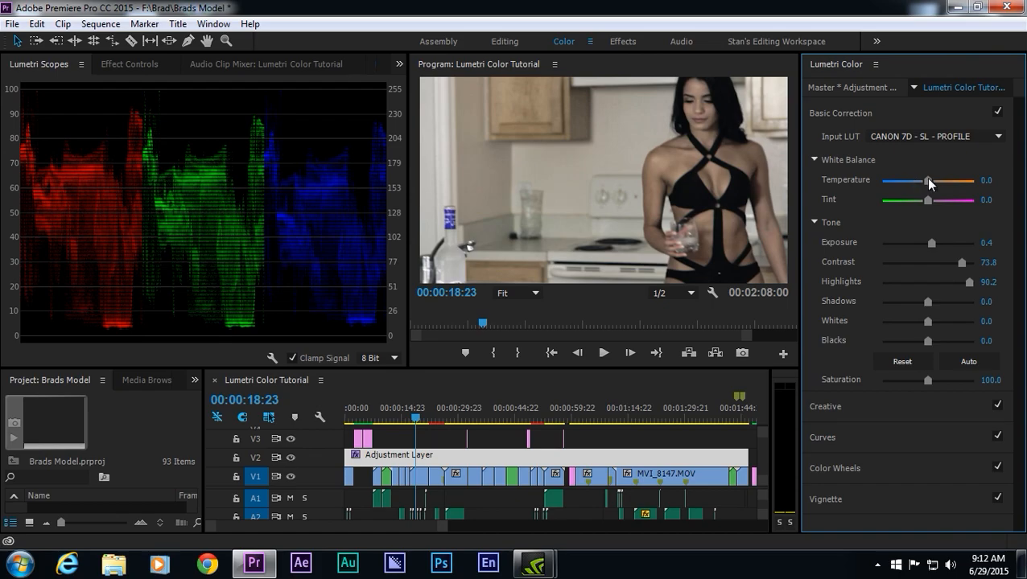
{"action": "mouse_move", "coordinate": [929, 187]}
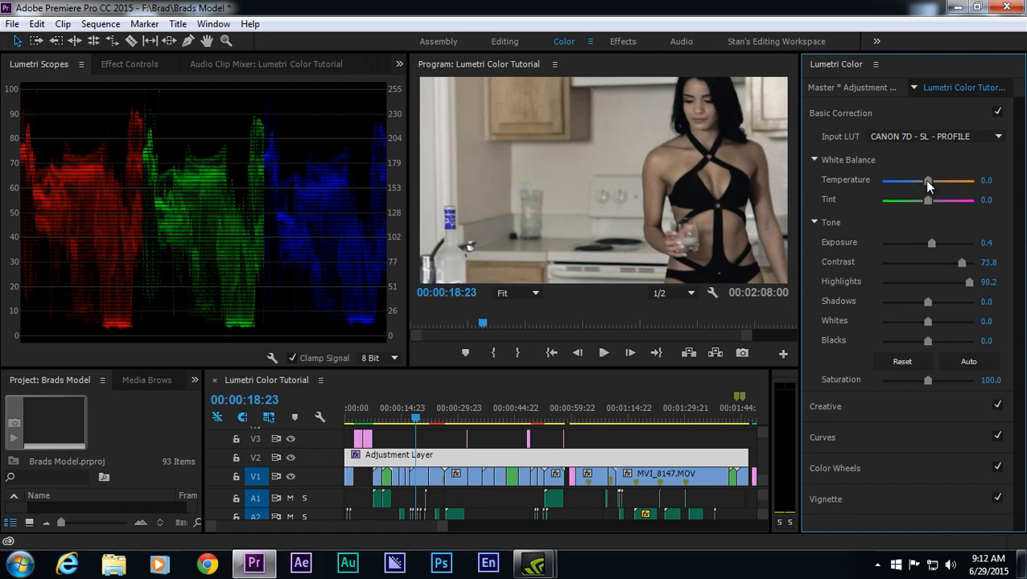
- Drag Temperature to -11.5 and Saturation up to 150.8 on the adjustment layer
{"action": "left_click_drag", "start_coordinate": [927, 180], "coordinate": [922, 179]}
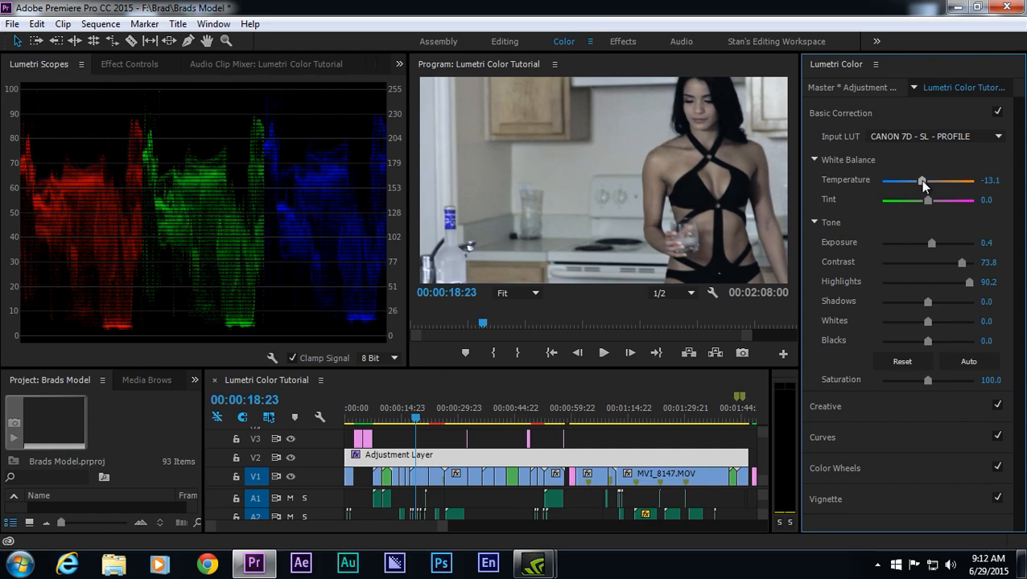
{"action": "left_click_drag", "start_coordinate": [922, 179], "coordinate": [923, 180]}
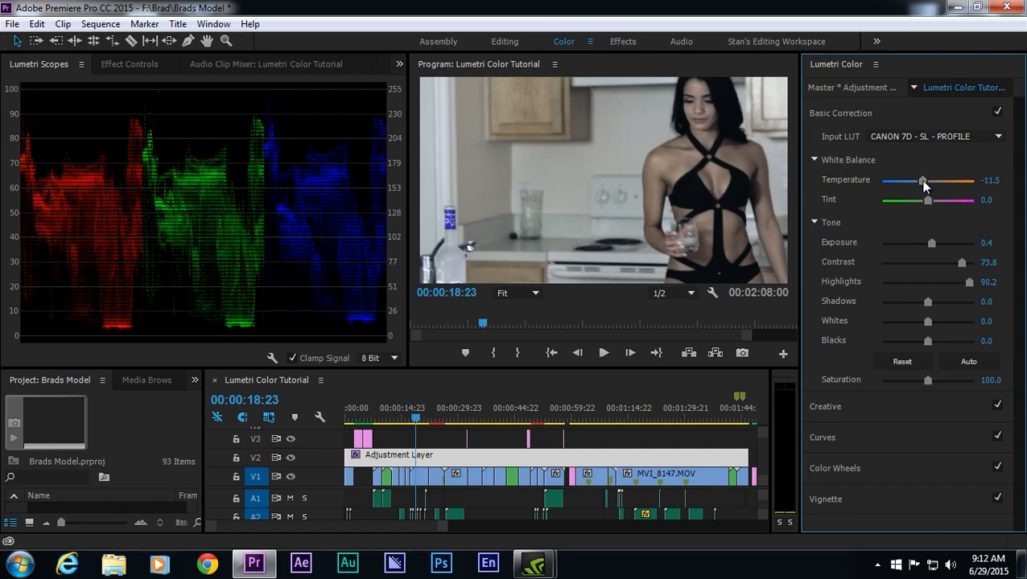
{"action": "mouse_move", "coordinate": [927, 390]}
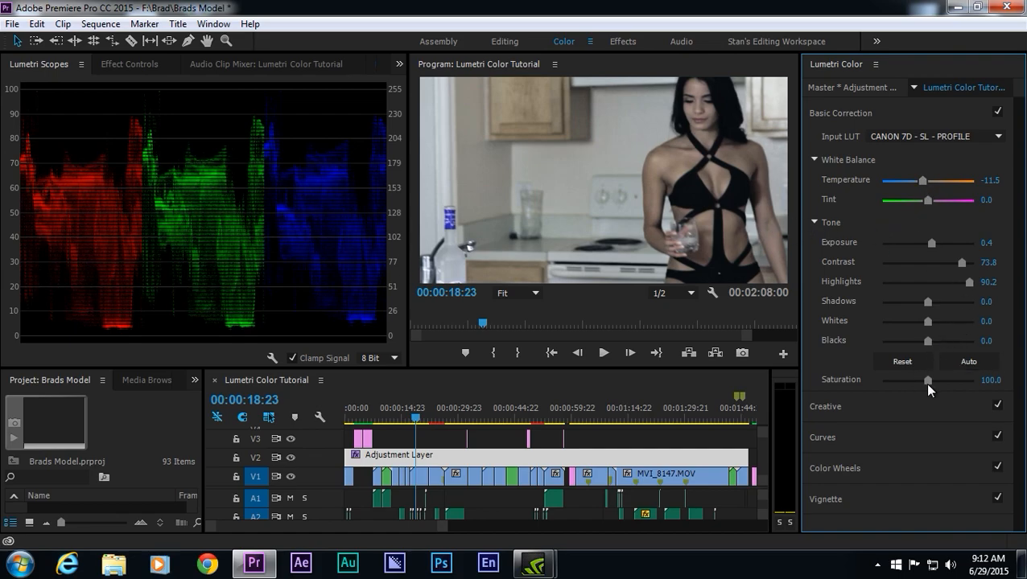
{"action": "left_click_drag", "start_coordinate": [927, 379], "coordinate": [937, 379]}
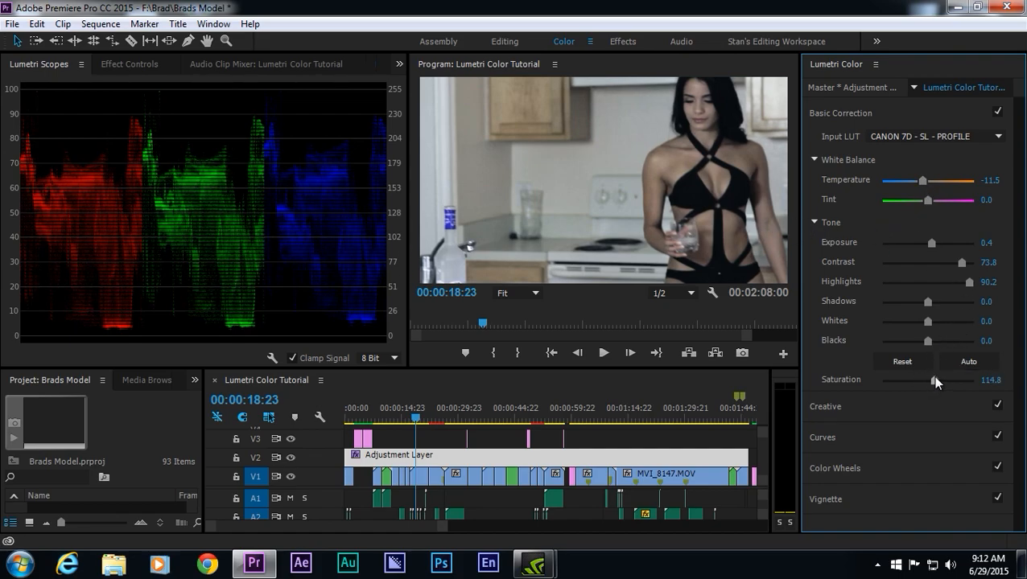
{"action": "left_click_drag", "start_coordinate": [935, 380], "coordinate": [953, 379]}
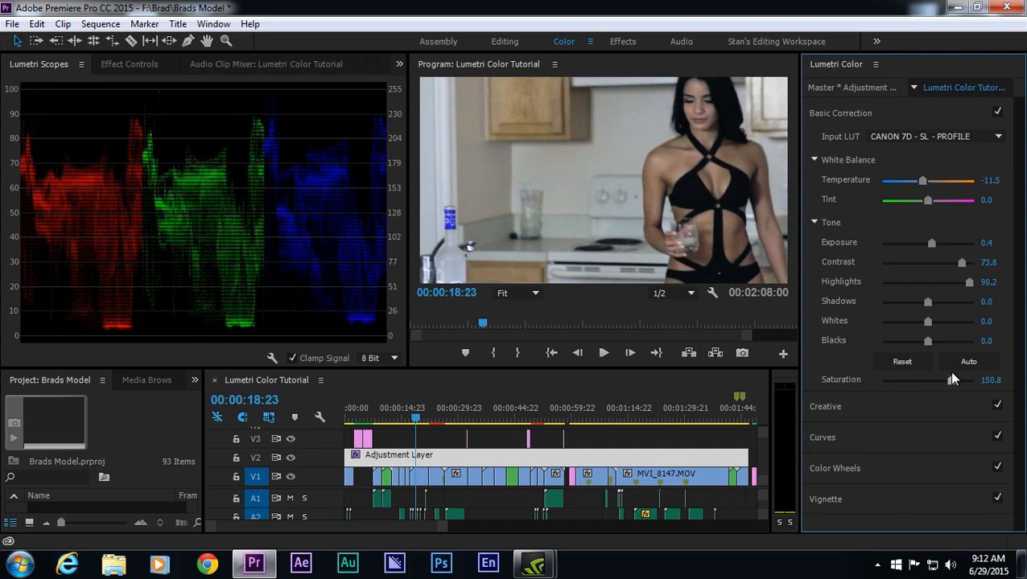
{"action": "left_click_drag", "start_coordinate": [948, 379], "coordinate": [953, 382]}
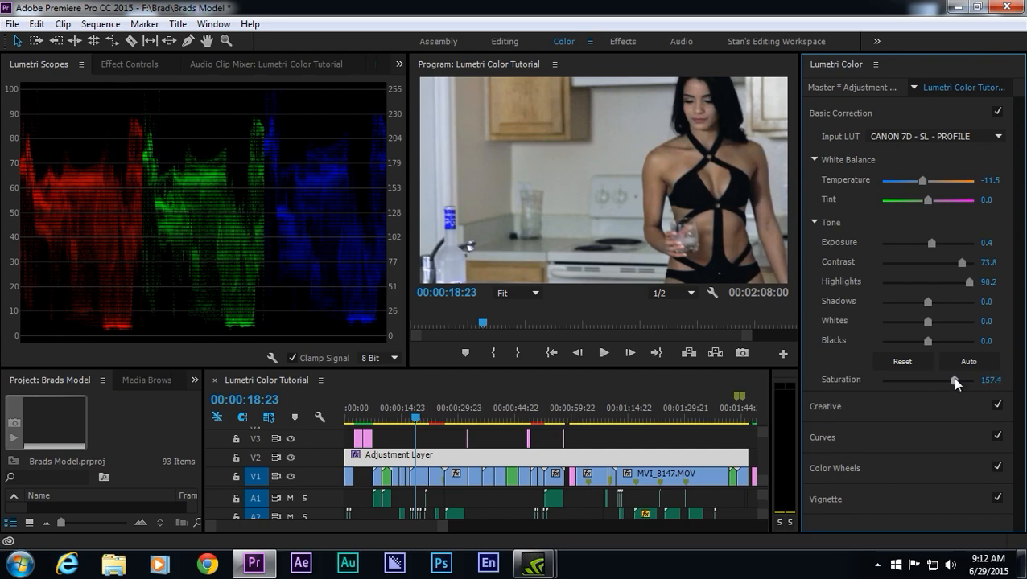
{"action": "left_click_drag", "start_coordinate": [954, 379], "coordinate": [952, 380]}
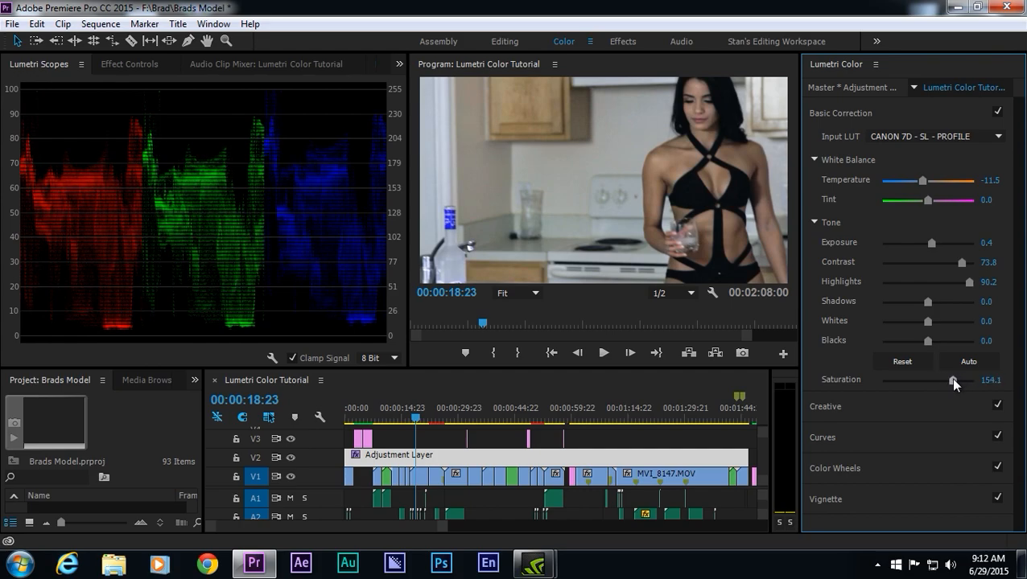
{"action": "left_click_drag", "start_coordinate": [954, 380], "coordinate": [951, 380]}
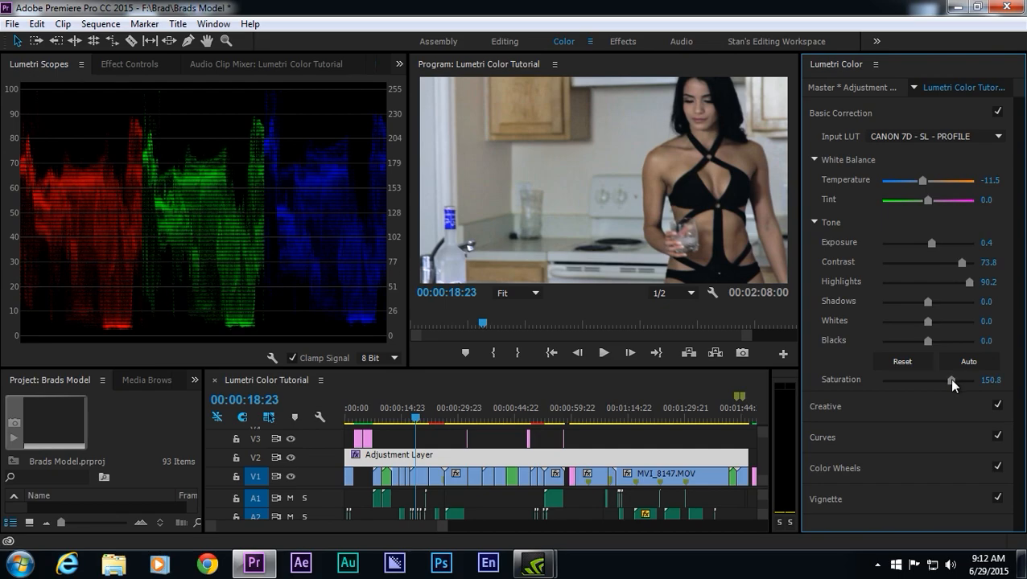
{"action": "mouse_move", "coordinate": [527, 298]}
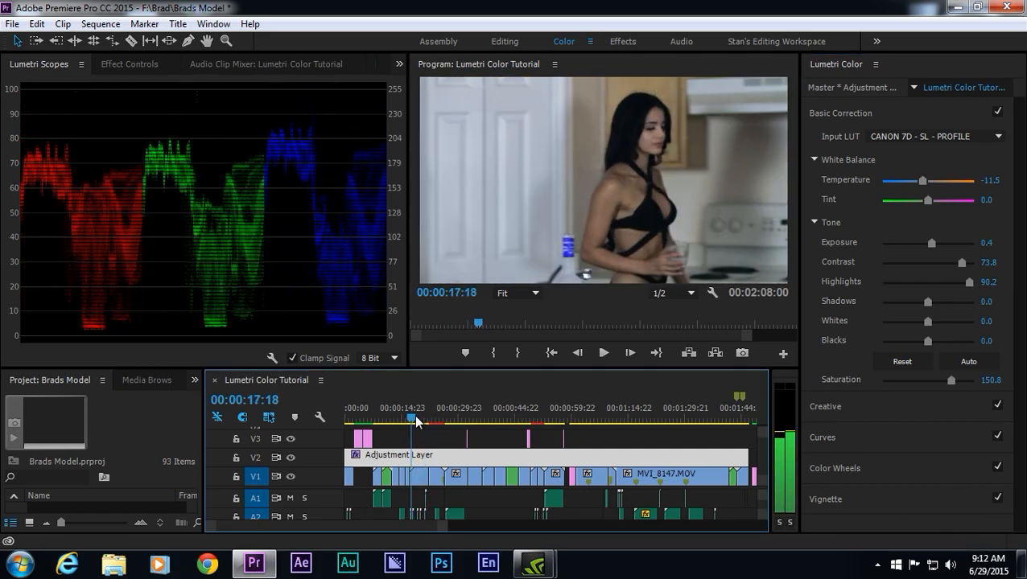
- Review the graded footage, then select sexy dance 03 and lower its exposure to -0.4
{"action": "left_click_drag", "start_coordinate": [413, 418], "coordinate": [427, 417]}
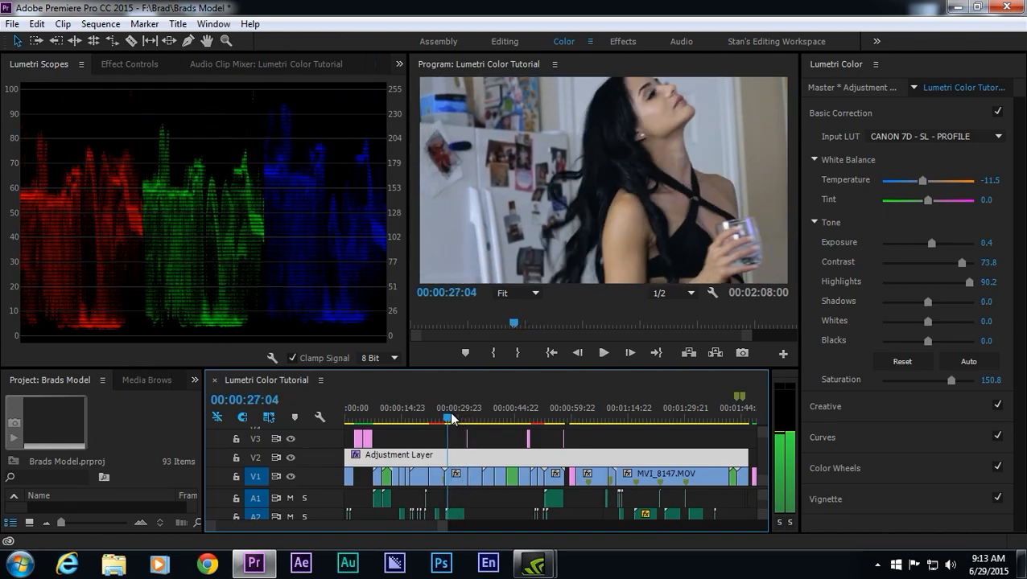
{"action": "left_click", "coordinate": [428, 418]}
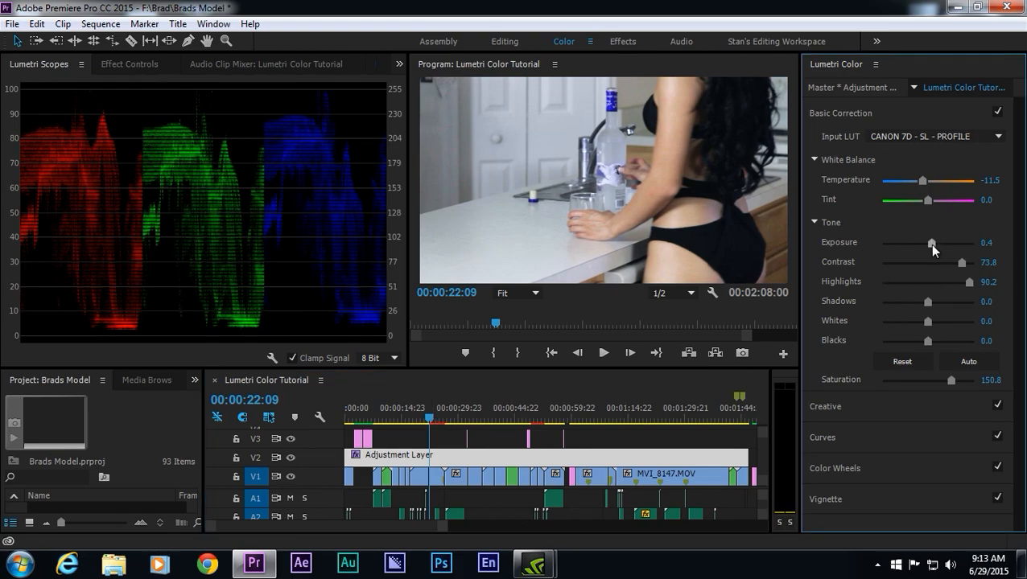
{"action": "left_click_drag", "start_coordinate": [932, 243], "coordinate": [928, 243]}
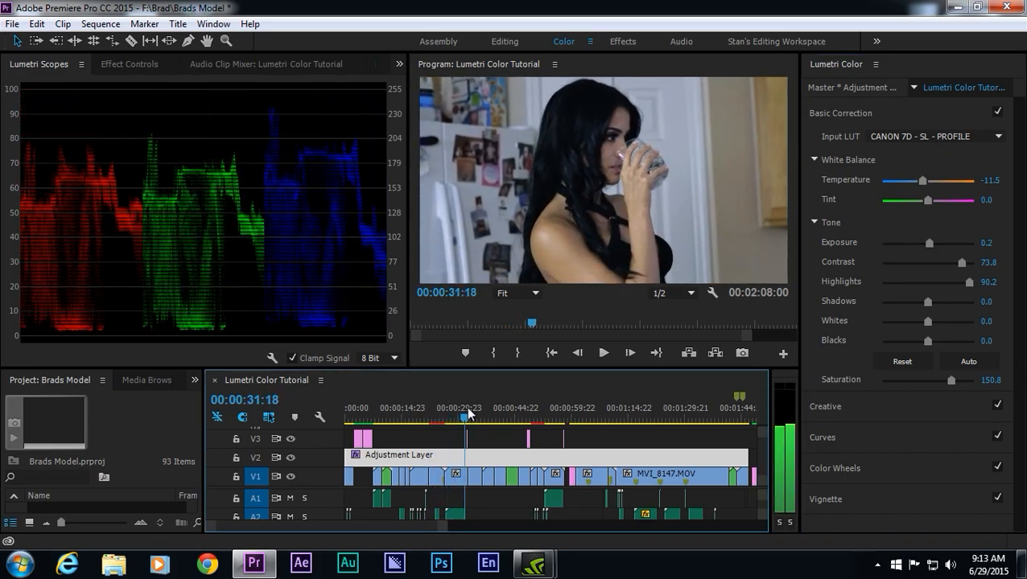
{"action": "left_click", "coordinate": [511, 408]}
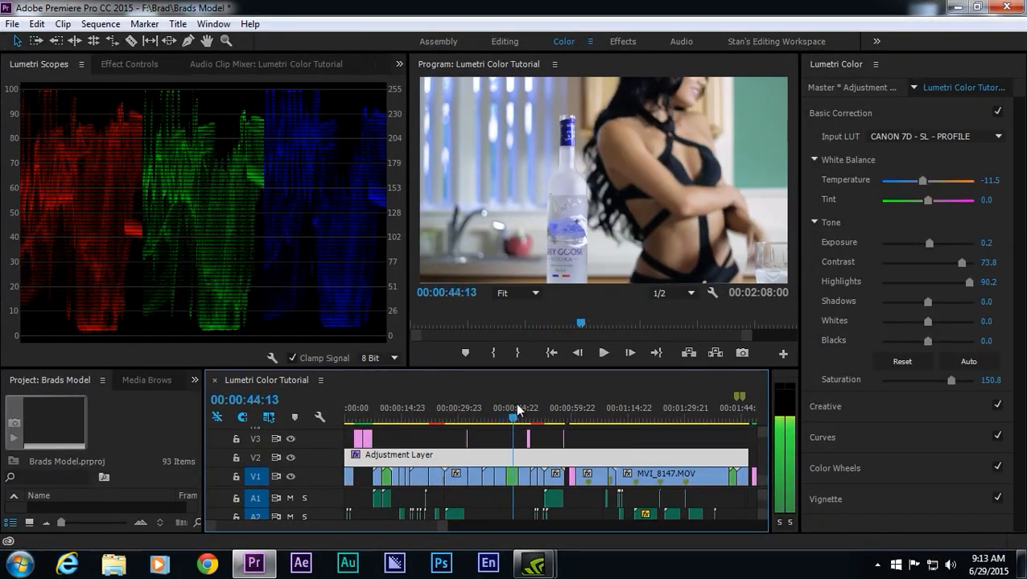
{"action": "left_click", "coordinate": [505, 408]}
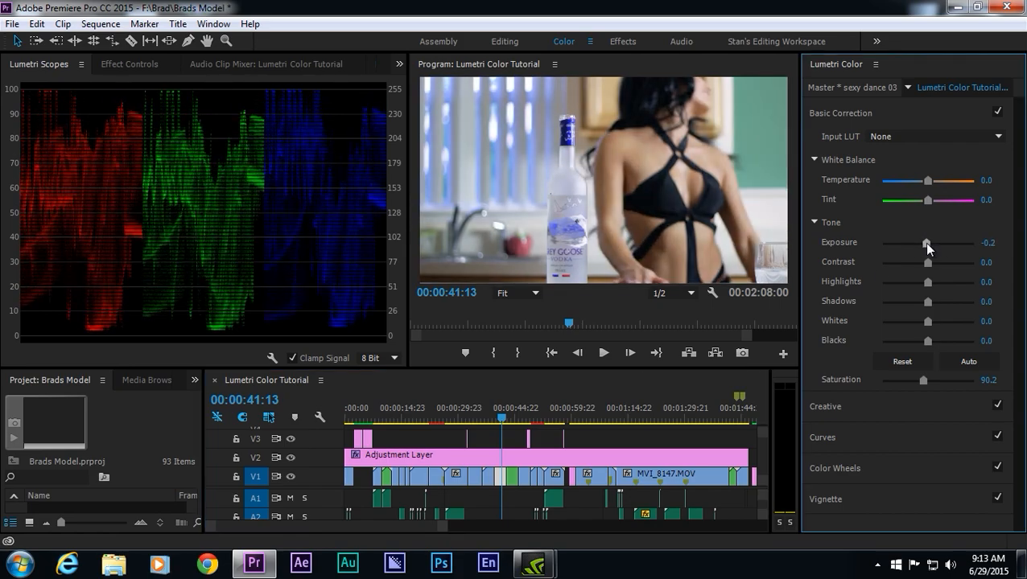
{"action": "left_click_drag", "start_coordinate": [926, 242], "coordinate": [924, 243]}
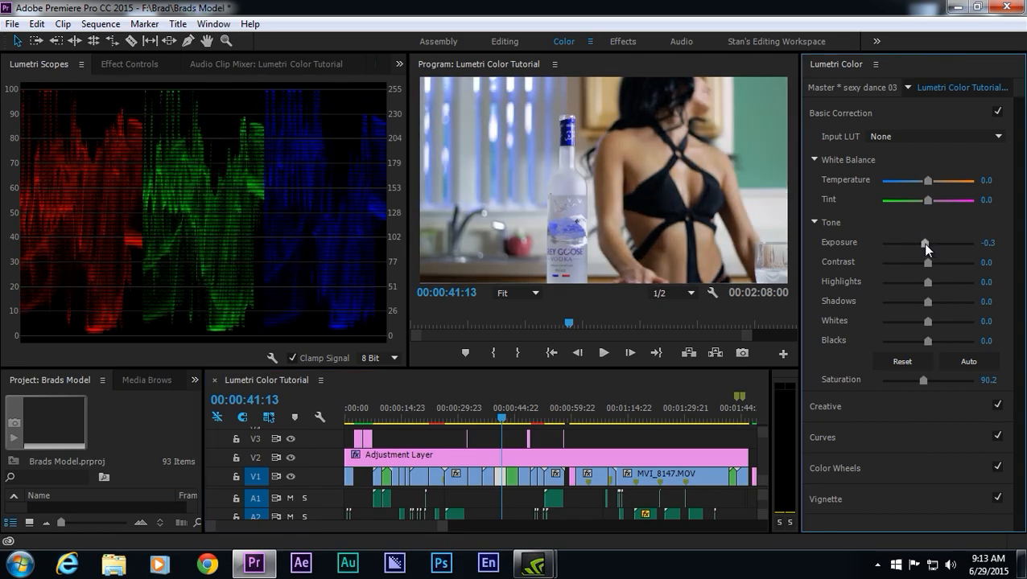
{"action": "left_click_drag", "start_coordinate": [925, 242], "coordinate": [924, 242]}
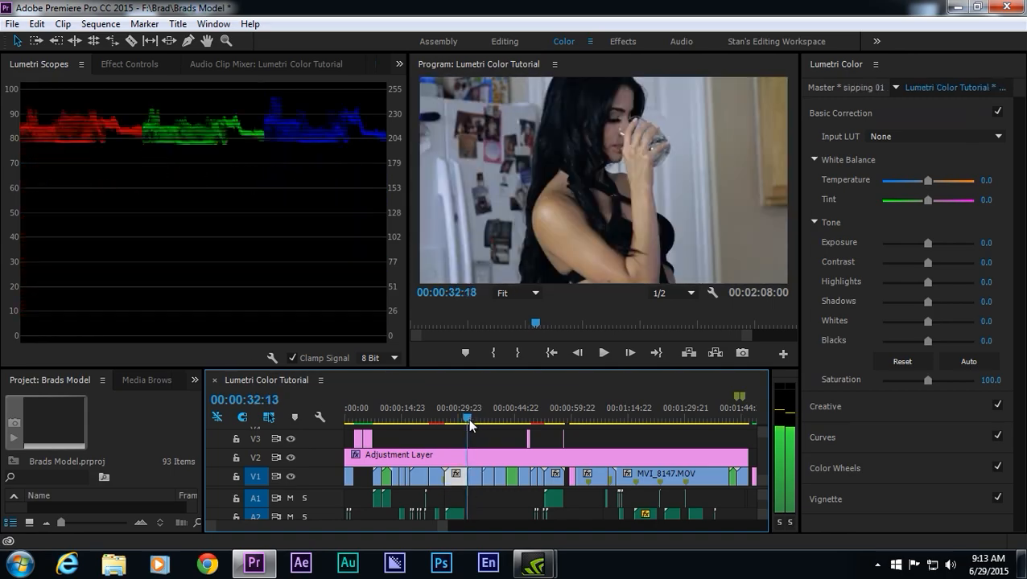
- Check the neighbouring clips, return to sexy dance 03 and reduce its saturation to 85.2
{"action": "left_click", "coordinate": [439, 419]}
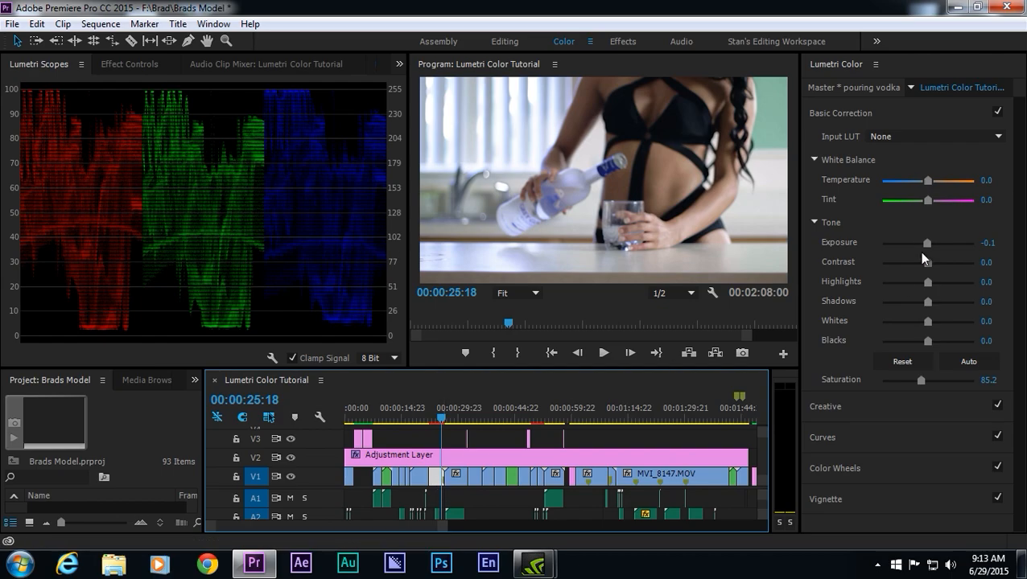
{"action": "left_click_drag", "start_coordinate": [927, 243], "coordinate": [924, 243]}
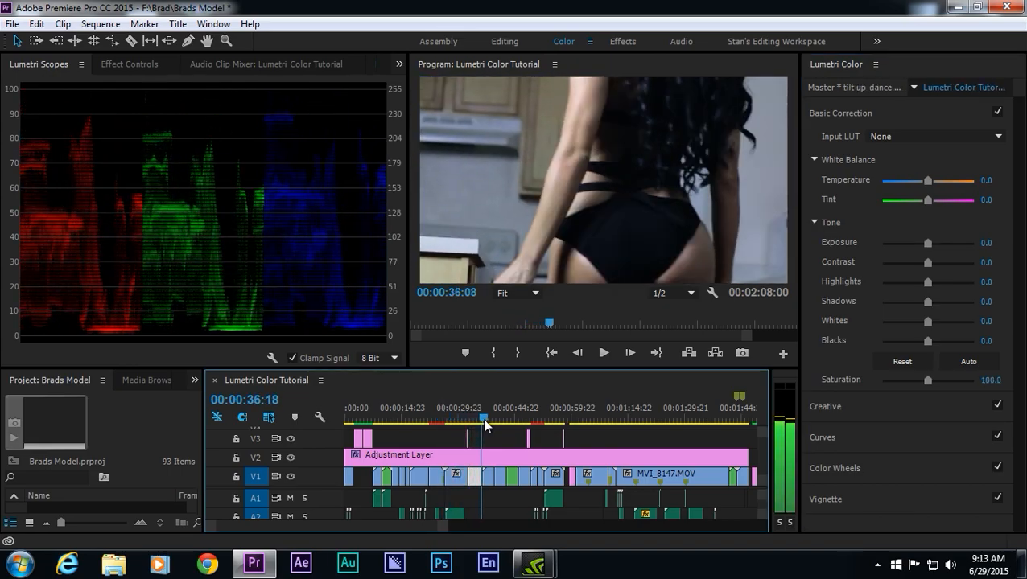
{"action": "left_click", "coordinate": [497, 418]}
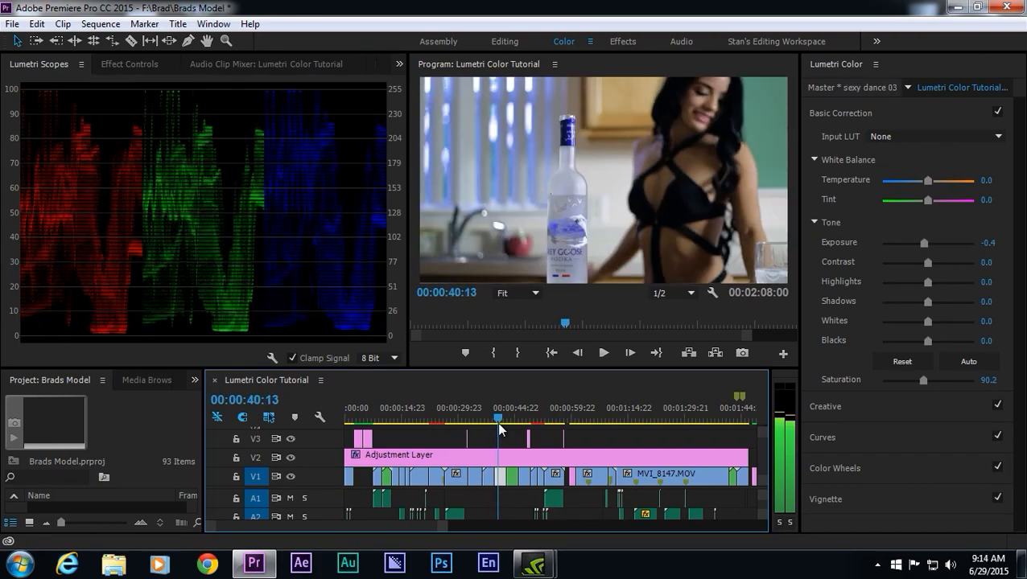
{"action": "left_click", "coordinate": [469, 418]}
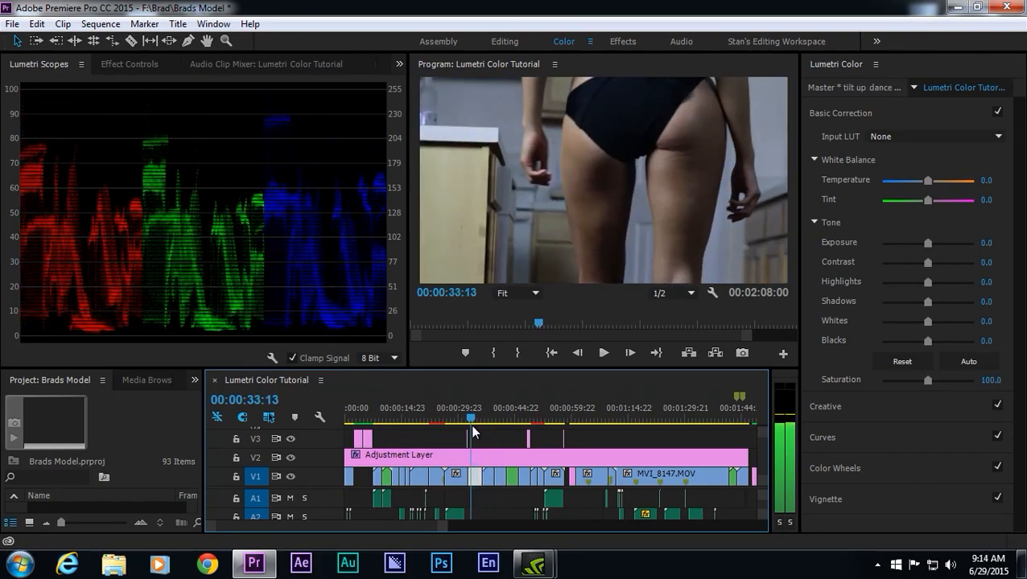
{"action": "left_click", "coordinate": [494, 417]}
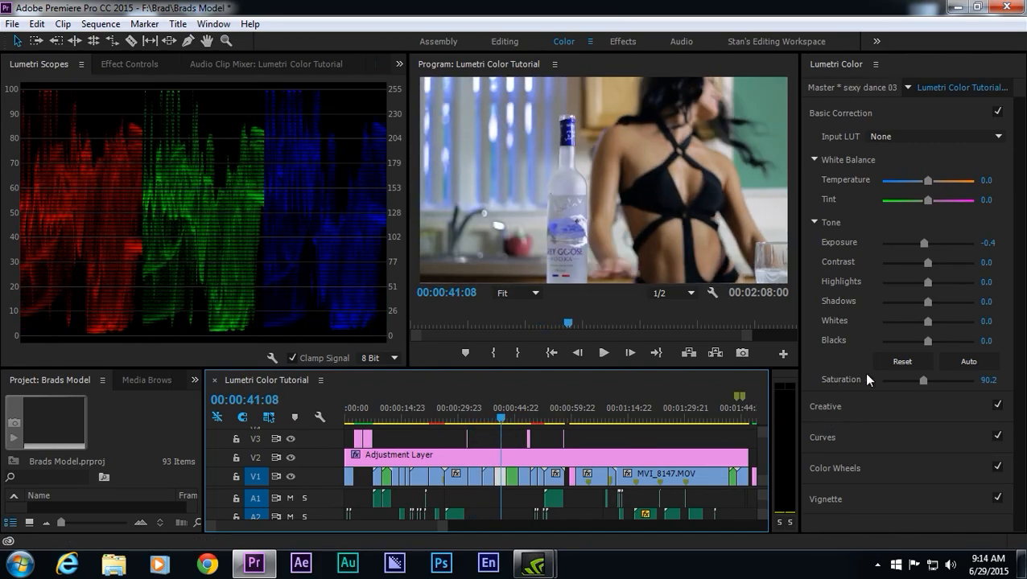
{"action": "left_click_drag", "start_coordinate": [943, 381], "coordinate": [922, 381]}
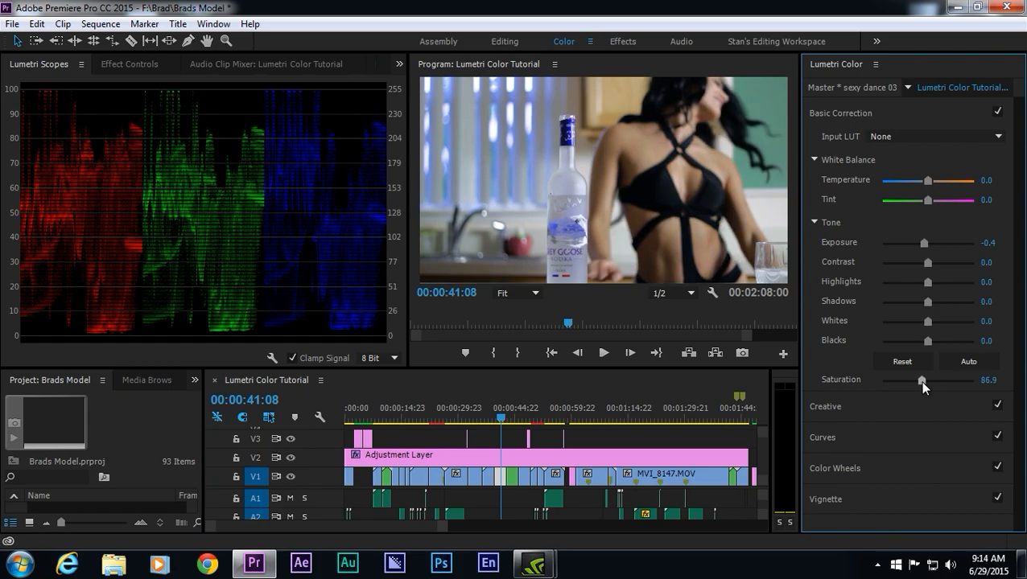
{"action": "left_click_drag", "start_coordinate": [923, 381], "coordinate": [921, 380]}
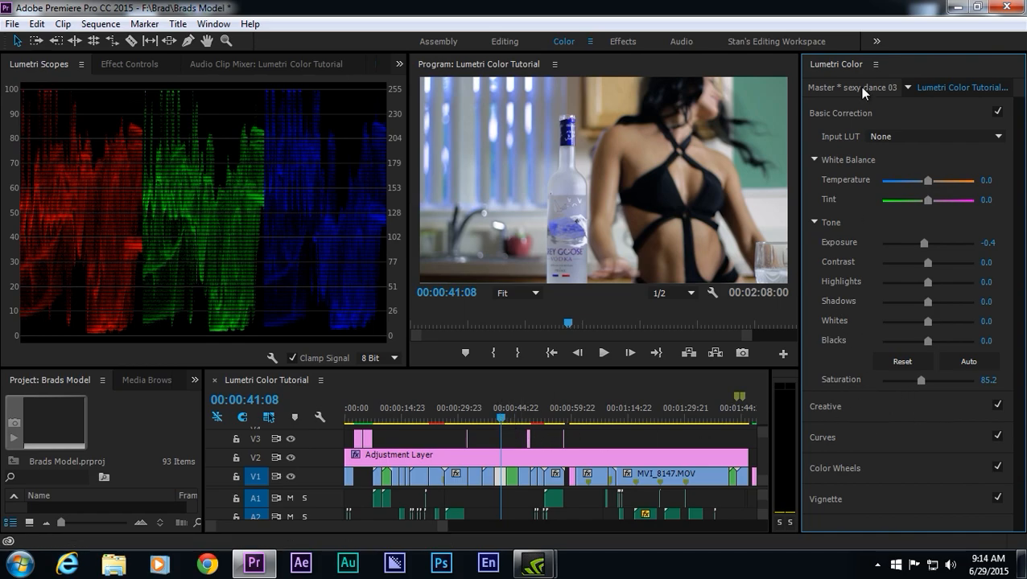
{"action": "mouse_move", "coordinate": [827, 115]}
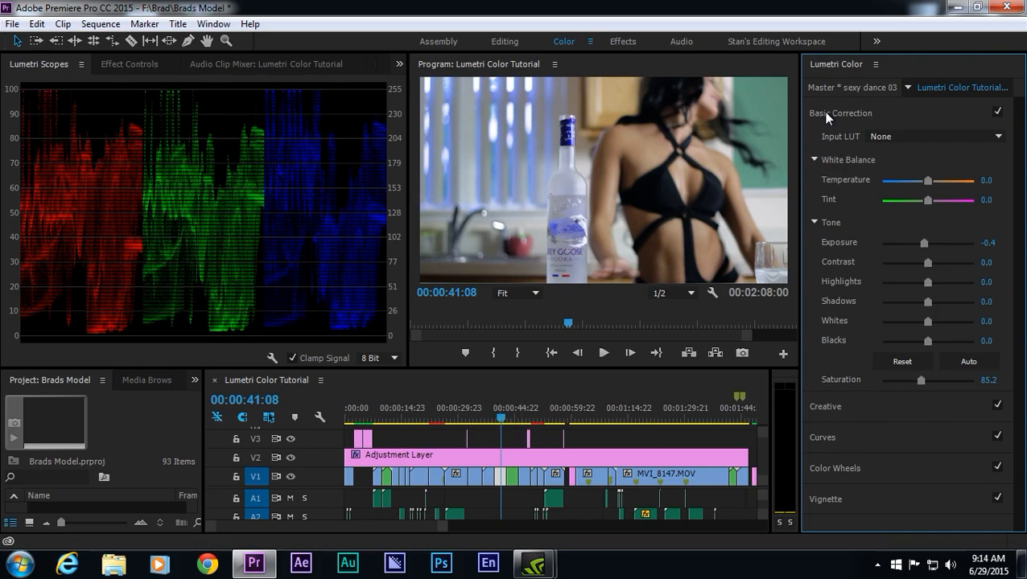
- Move the playhead to walk out 02 and raise its exposure to 0.4
{"action": "left_click", "coordinate": [524, 418]}
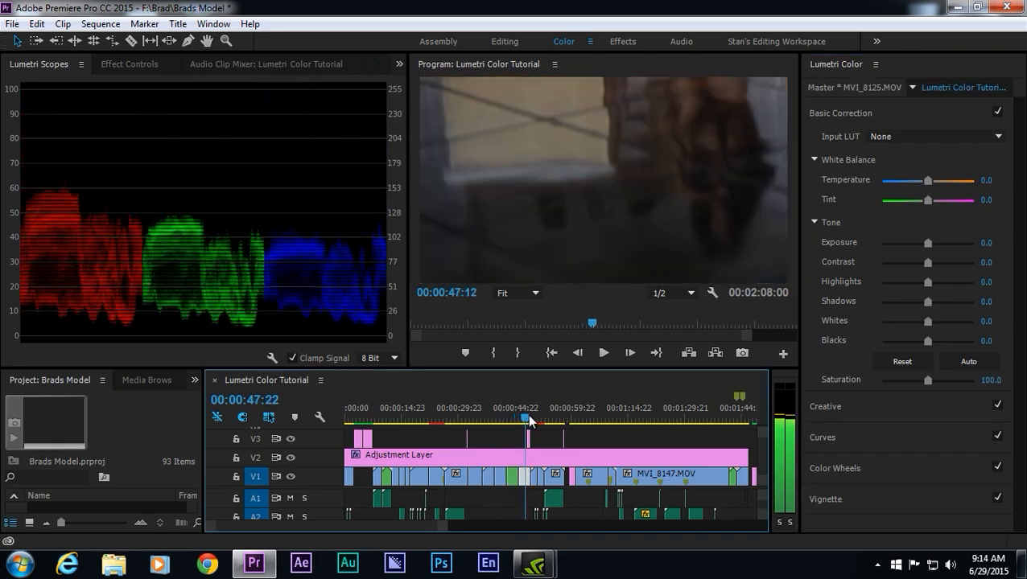
{"action": "left_click", "coordinate": [630, 416]}
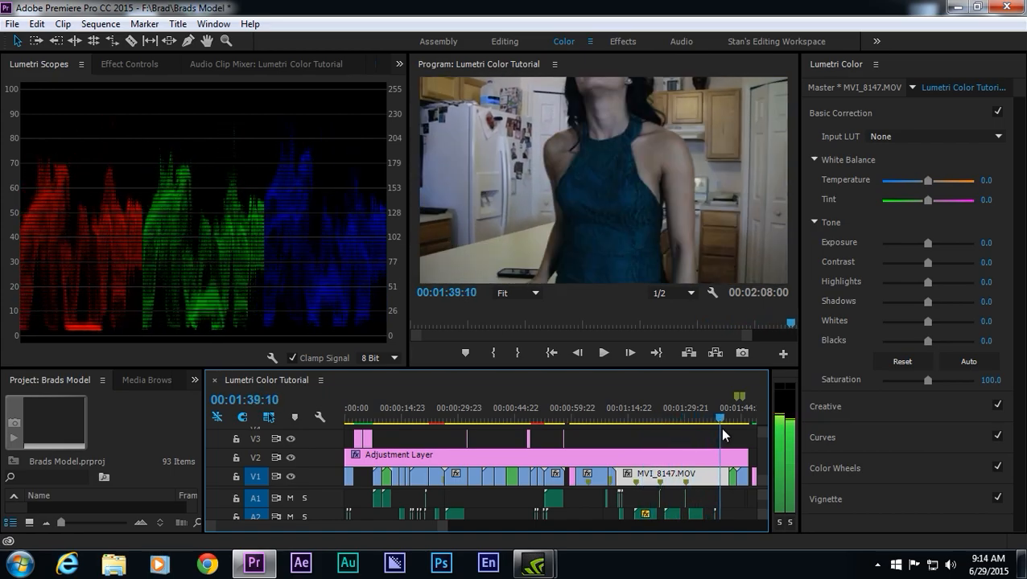
{"action": "left_click", "coordinate": [724, 434]}
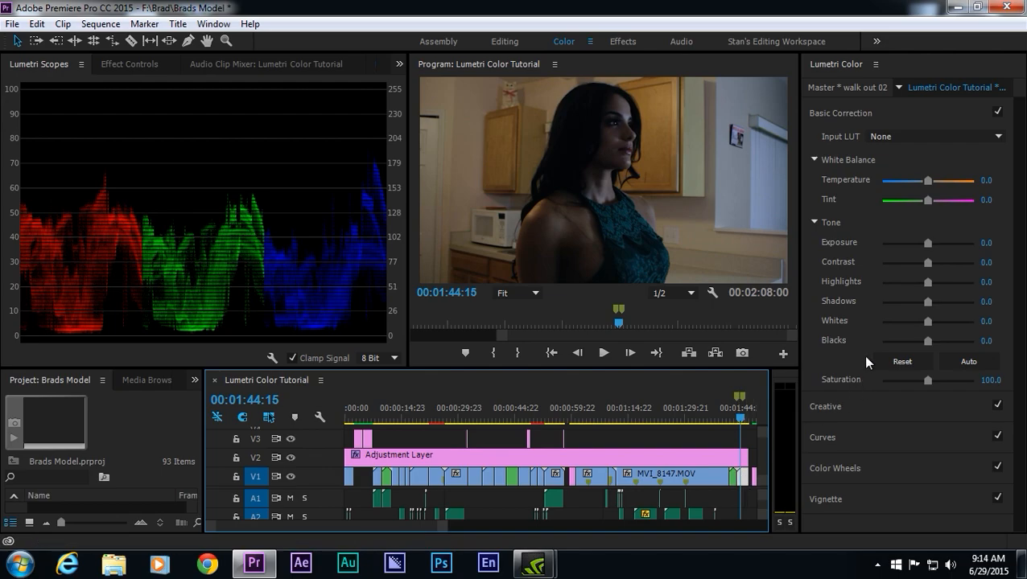
{"action": "left_click_drag", "start_coordinate": [927, 243], "coordinate": [933, 242]}
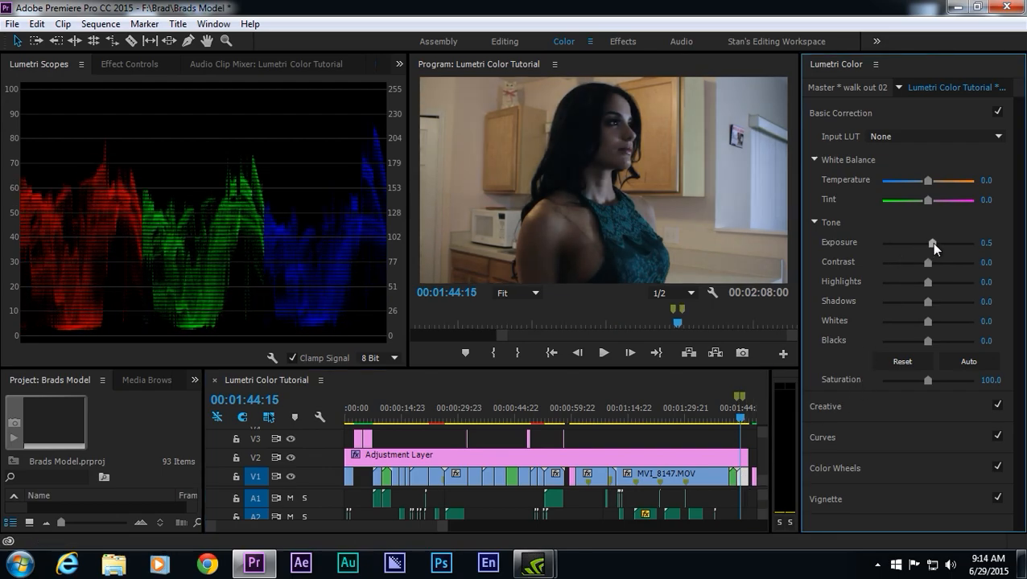
{"action": "left_click_drag", "start_coordinate": [934, 242], "coordinate": [930, 242]}
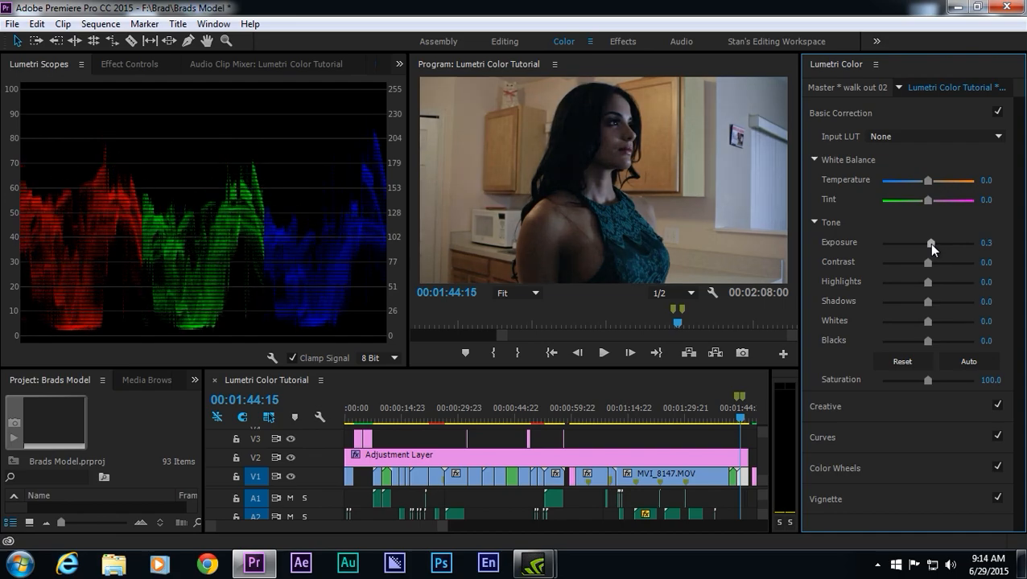
{"action": "left_click_drag", "start_coordinate": [931, 242], "coordinate": [933, 242]}
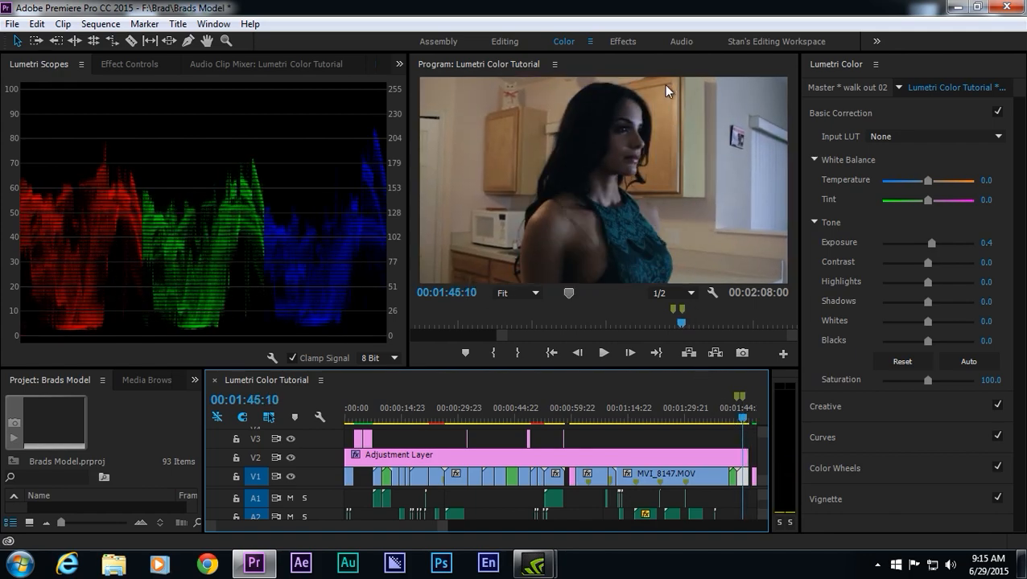
{"action": "mouse_move", "coordinate": [633, 151]}
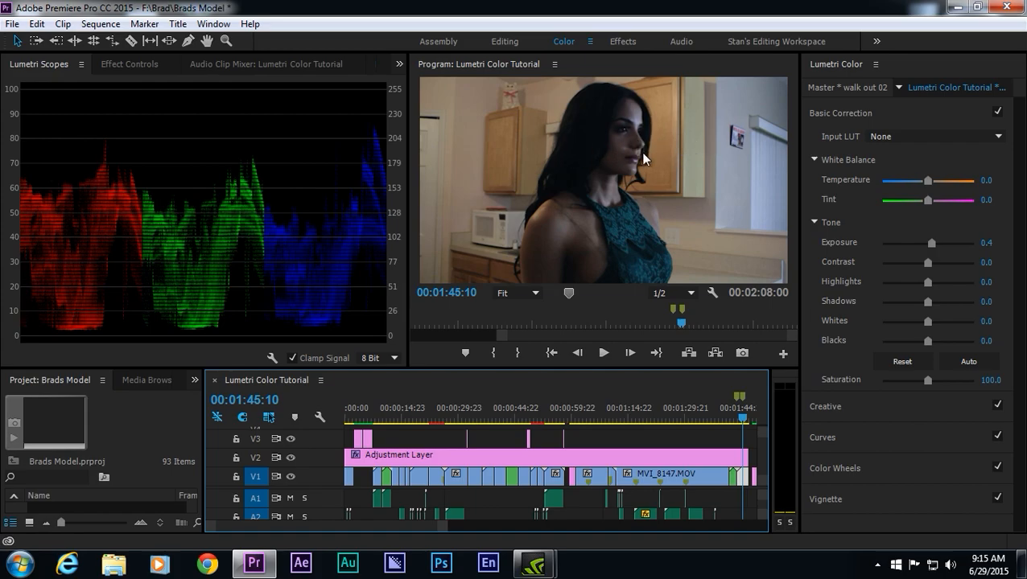
{"action": "mouse_move", "coordinate": [621, 152]}
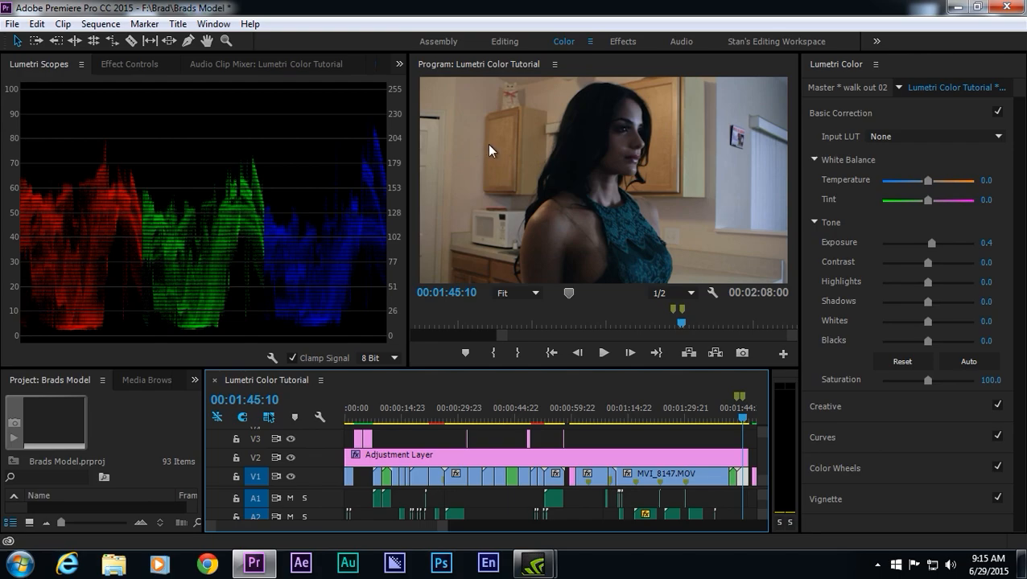
{"action": "mouse_move", "coordinate": [520, 108]}
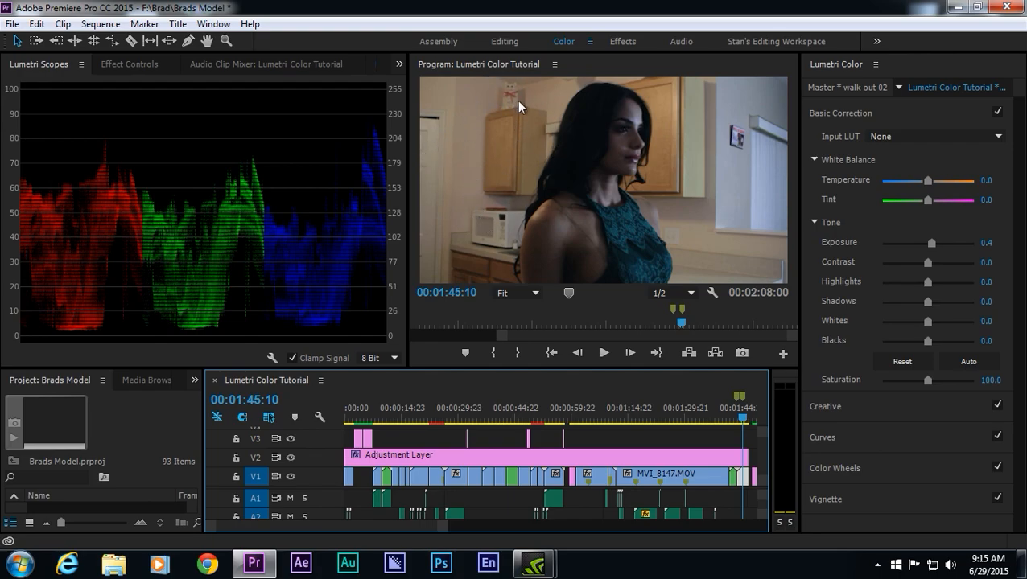
{"action": "mouse_move", "coordinate": [701, 379]}
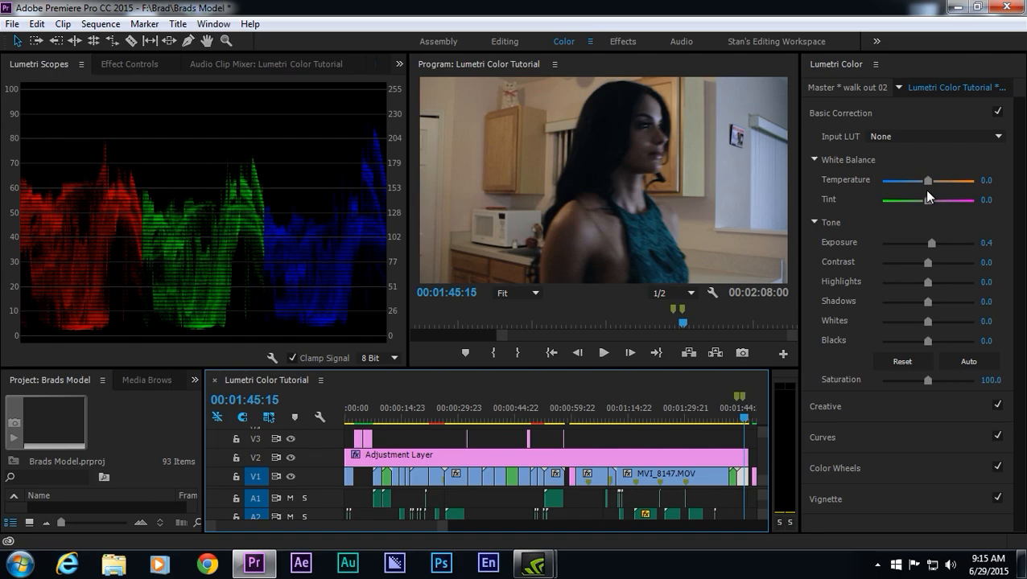
- Cool the walk out 02 clip's temperature to -1.6
{"action": "left_click_drag", "start_coordinate": [926, 180], "coordinate": [924, 180]}
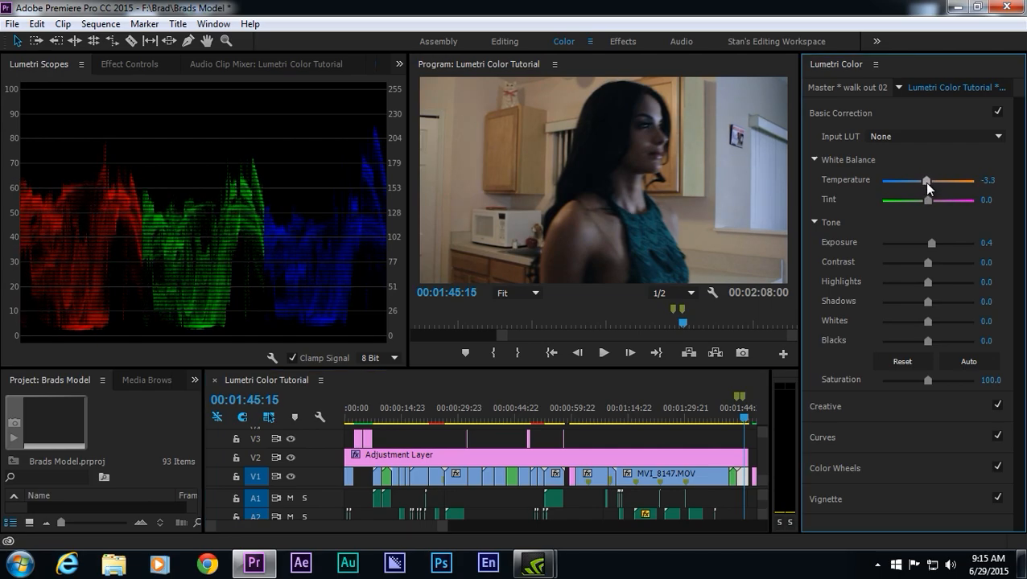
{"action": "left_click_drag", "start_coordinate": [925, 180], "coordinate": [929, 180]}
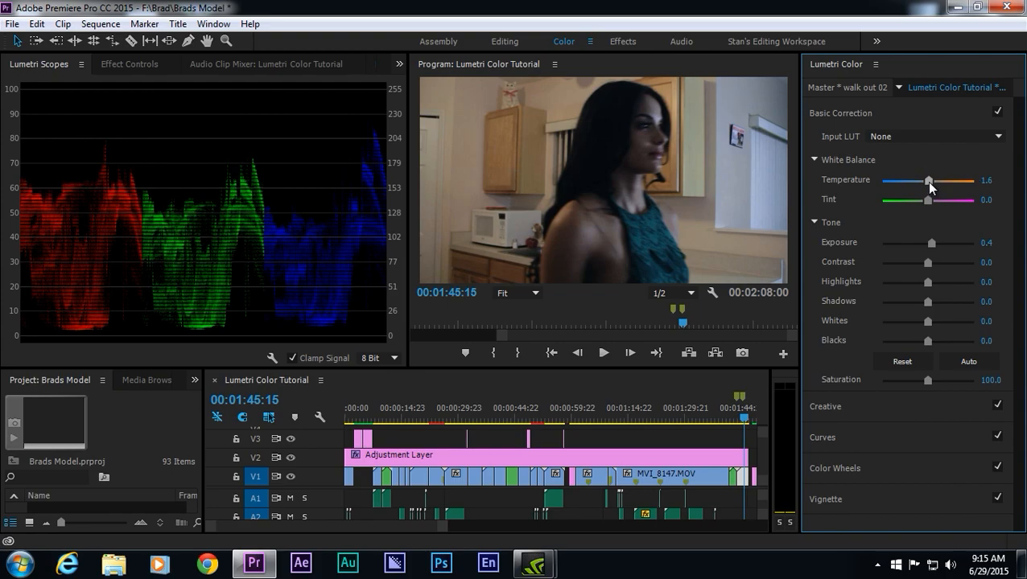
{"action": "left_click_drag", "start_coordinate": [929, 180], "coordinate": [926, 180]}
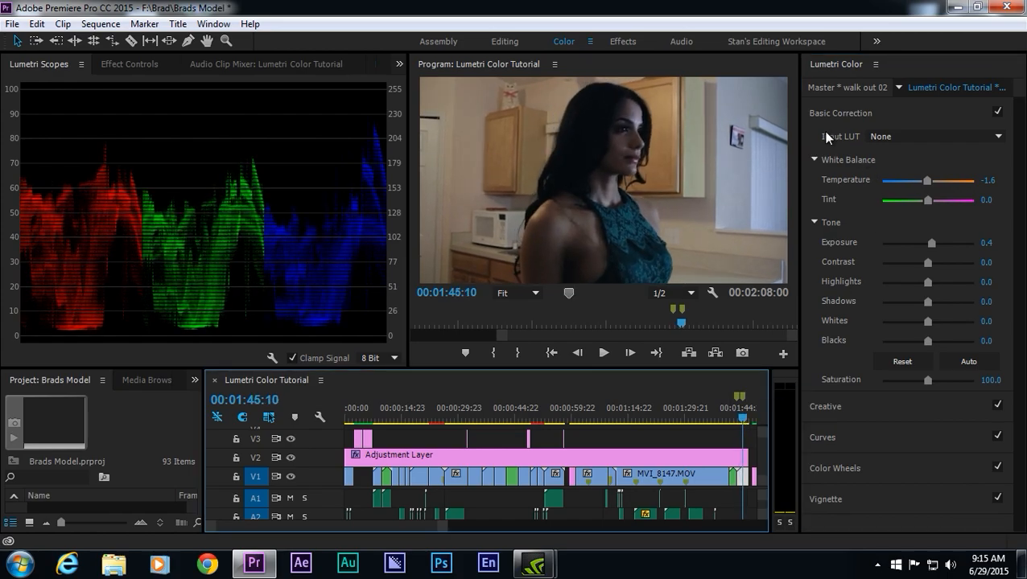
- Give sipping 01 a -0.3 vignette amount, then move the playhead to MVI_8125
{"action": "left_click", "coordinate": [840, 113]}
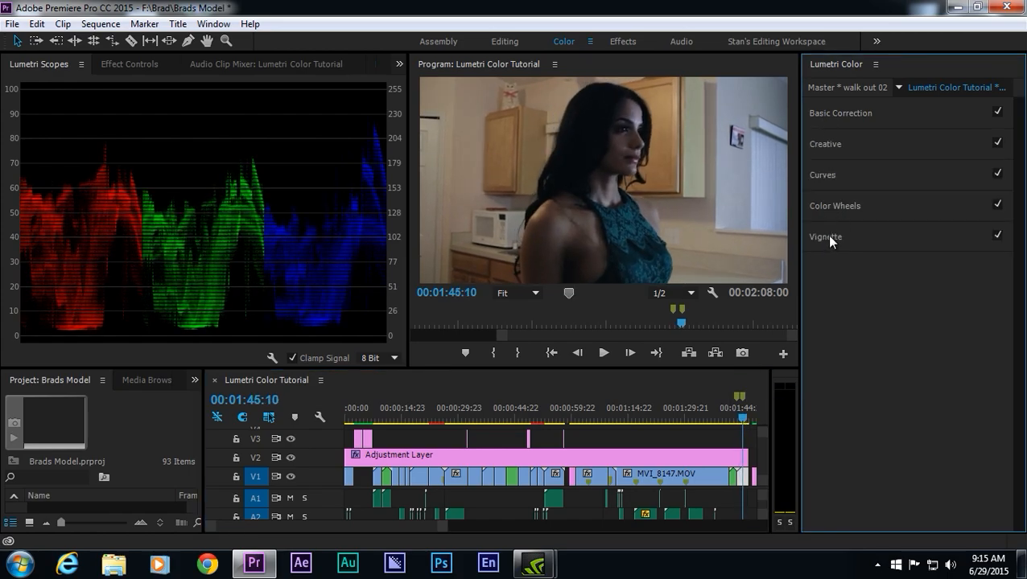
{"action": "left_click", "coordinate": [825, 237]}
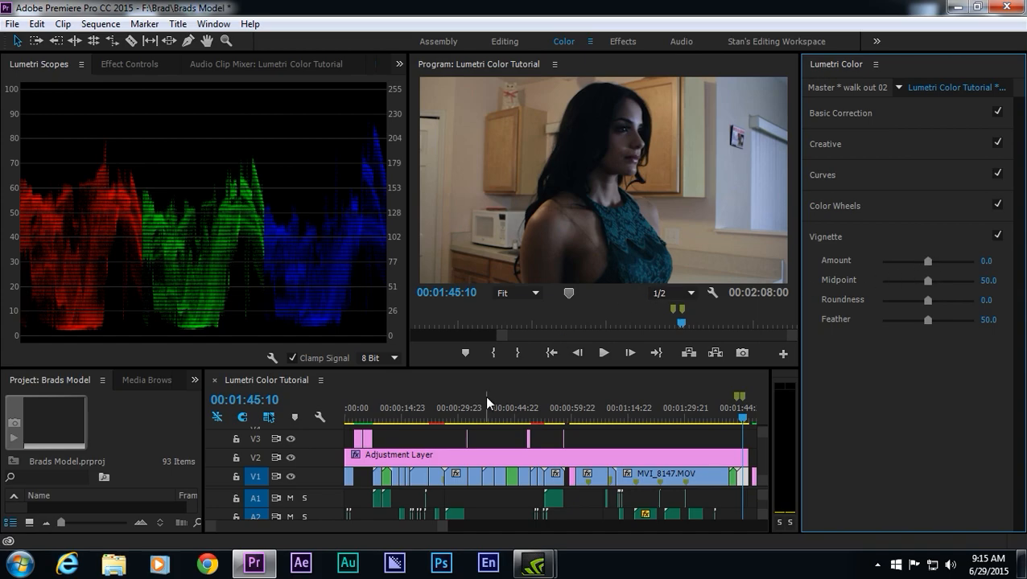
{"action": "left_click", "coordinate": [462, 420]}
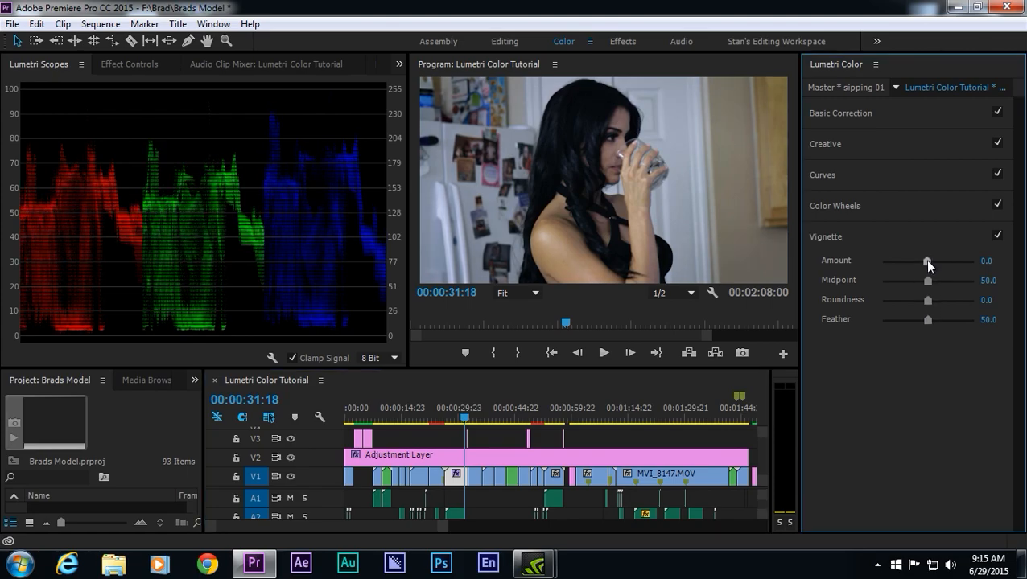
{"action": "left_click_drag", "start_coordinate": [928, 260], "coordinate": [924, 261]}
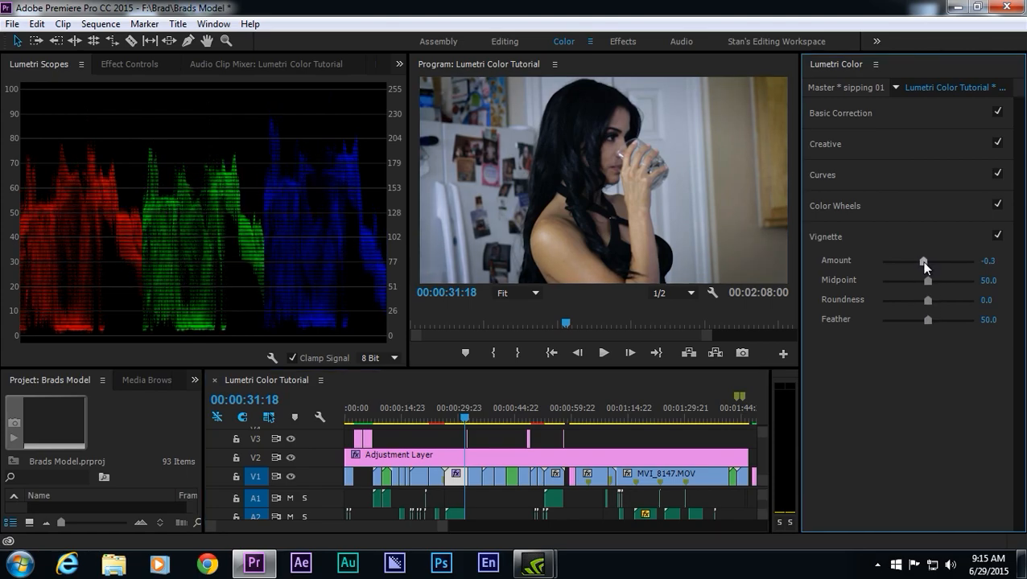
{"action": "left_click_drag", "start_coordinate": [925, 261], "coordinate": [923, 261]}
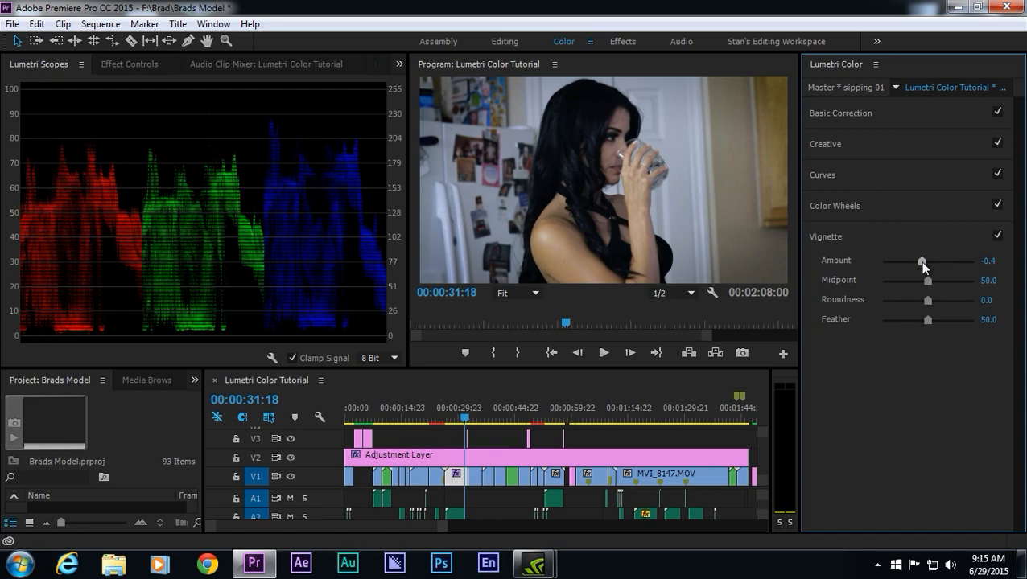
{"action": "left_click_drag", "start_coordinate": [924, 260], "coordinate": [925, 261]}
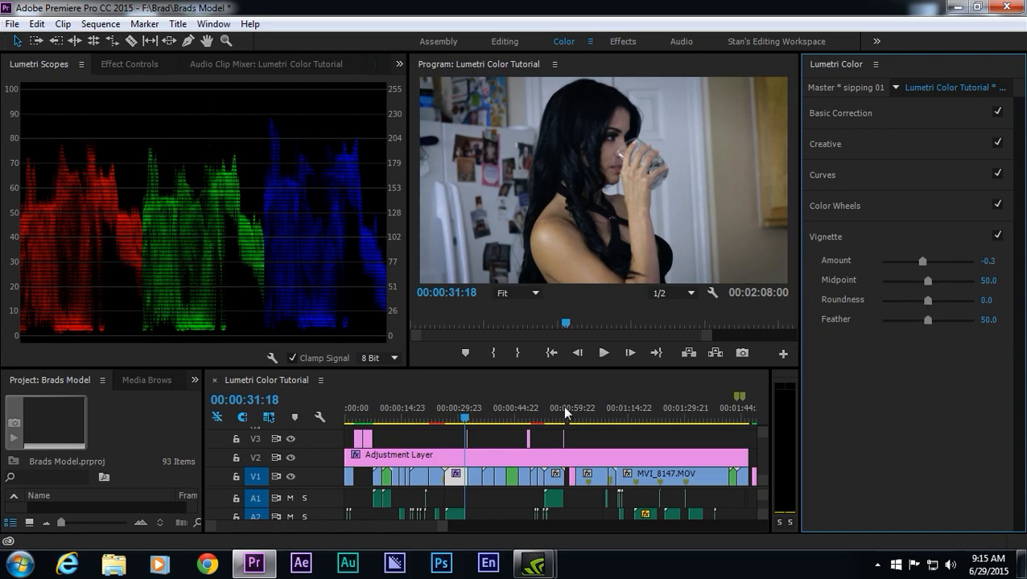
{"action": "left_click", "coordinate": [481, 423]}
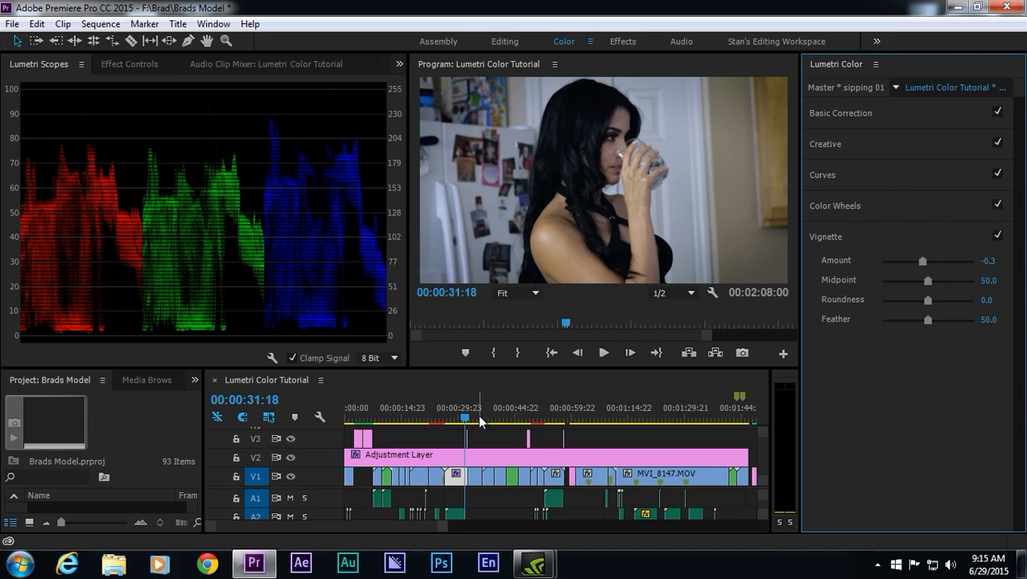
{"action": "left_click", "coordinate": [519, 419]}
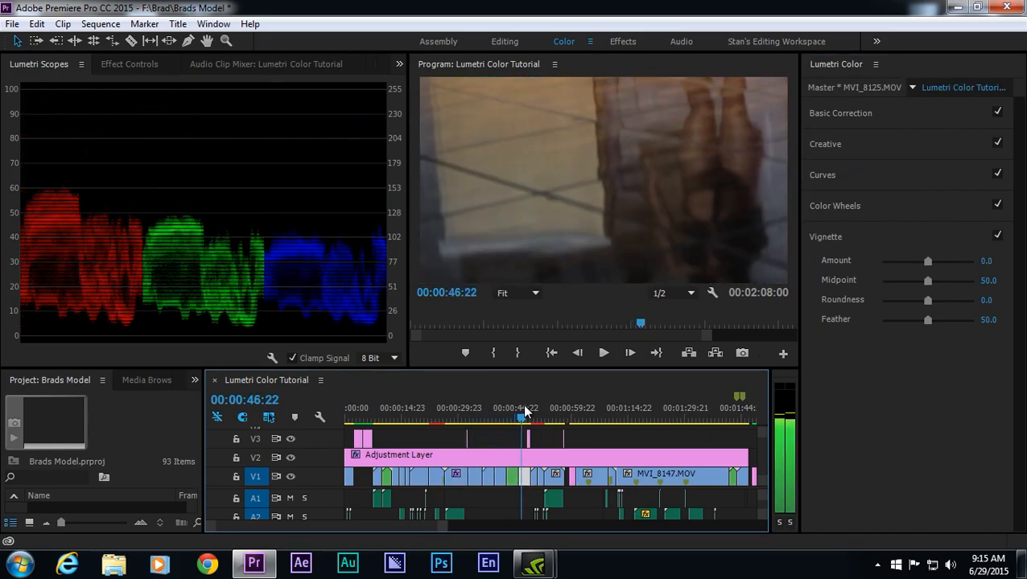
- Play the graded sequence through to the 'Directed by Bradford Smith' credit
{"action": "left_click", "coordinate": [495, 425]}
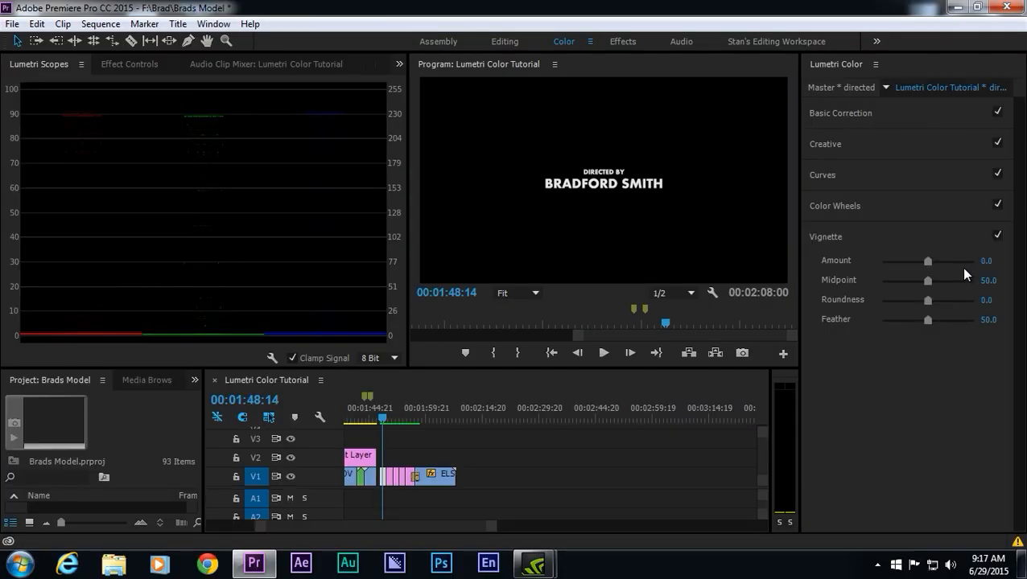
{"action": "mouse_move", "coordinate": [460, 538]}
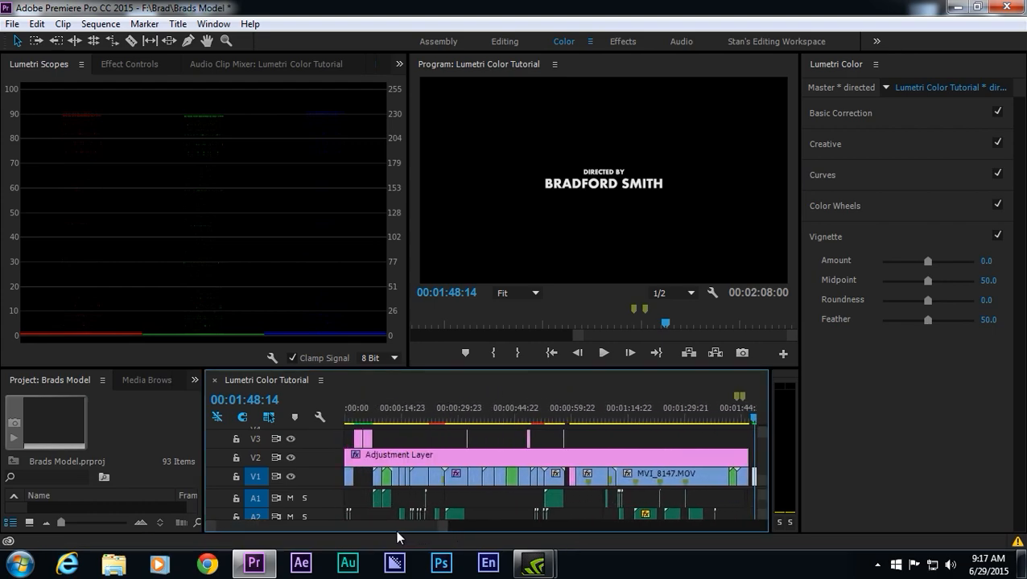
{"action": "mouse_move", "coordinate": [621, 402]}
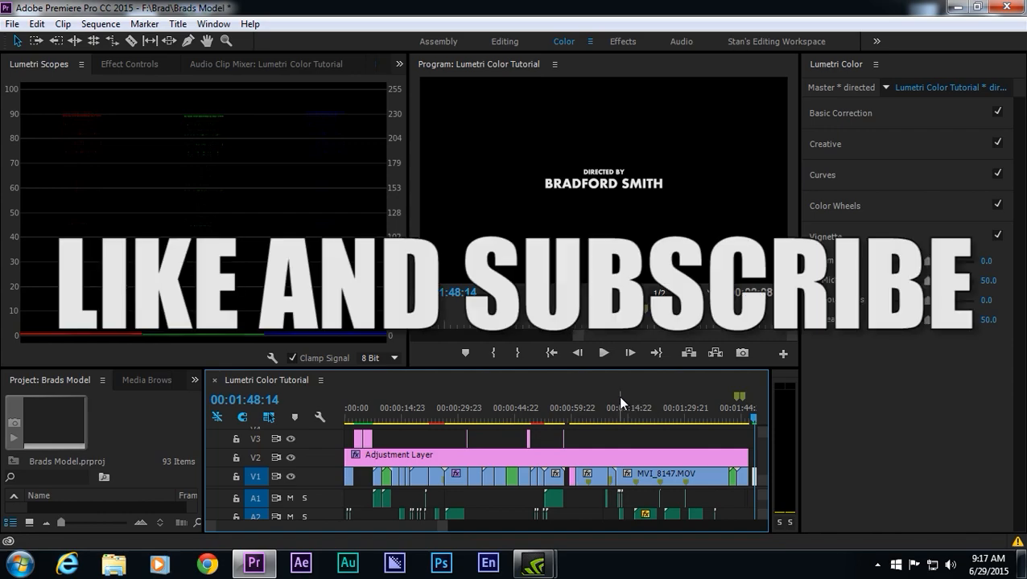
{"action": "mouse_move", "coordinate": [631, 405]}
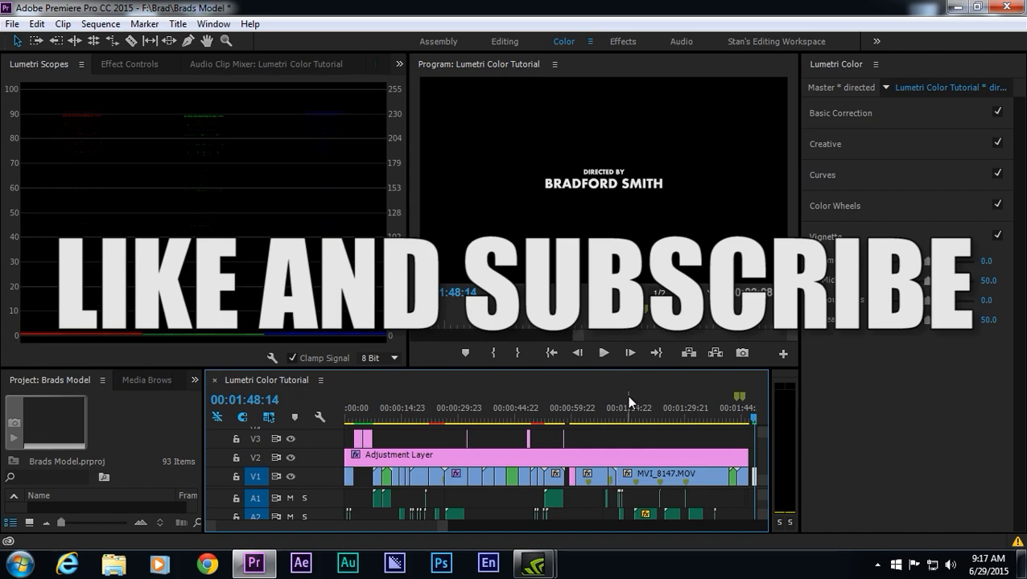